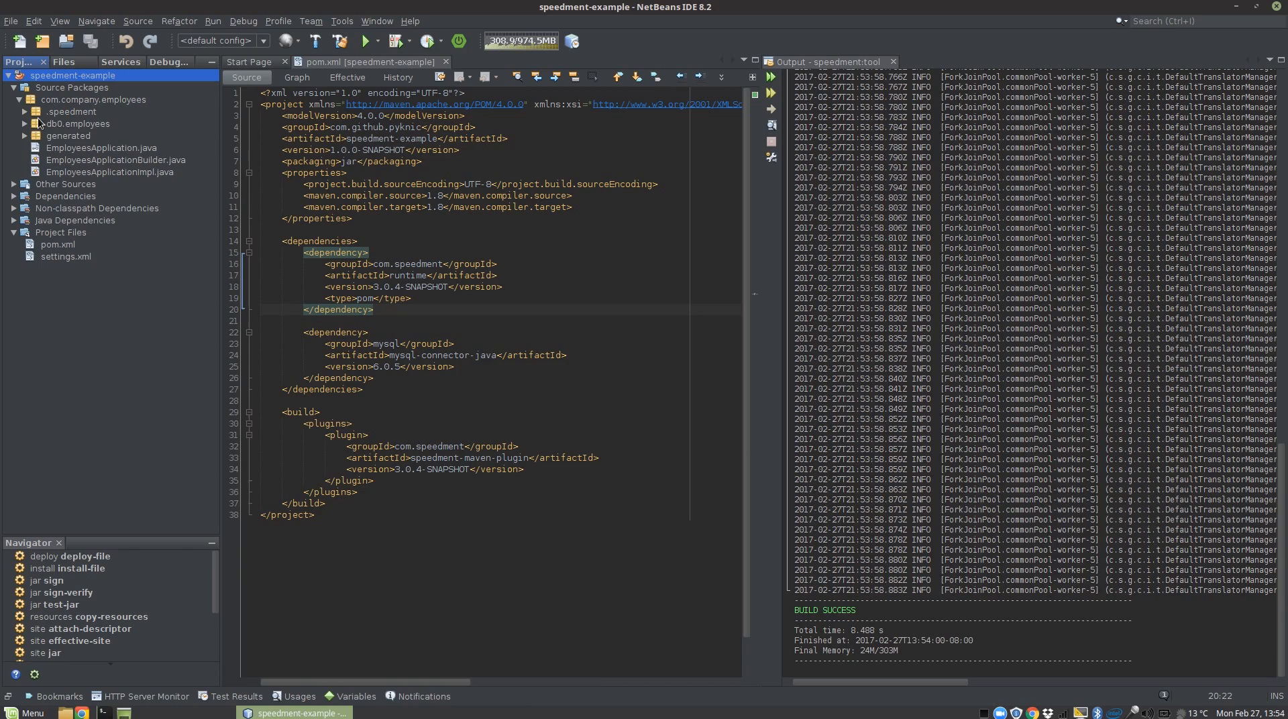
mouse_move(66, 113)
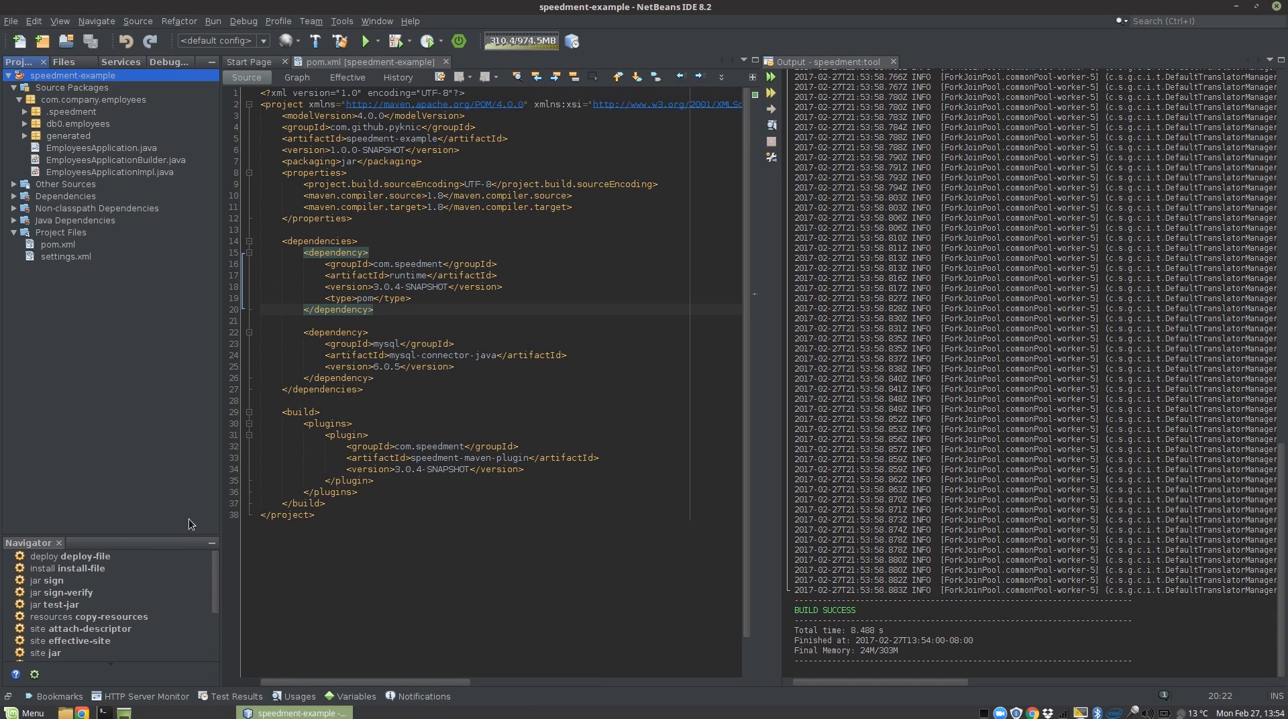
Launch the Speedment tool from the Navigator and scroll through the employees node hierarchy
double_click(63, 655)
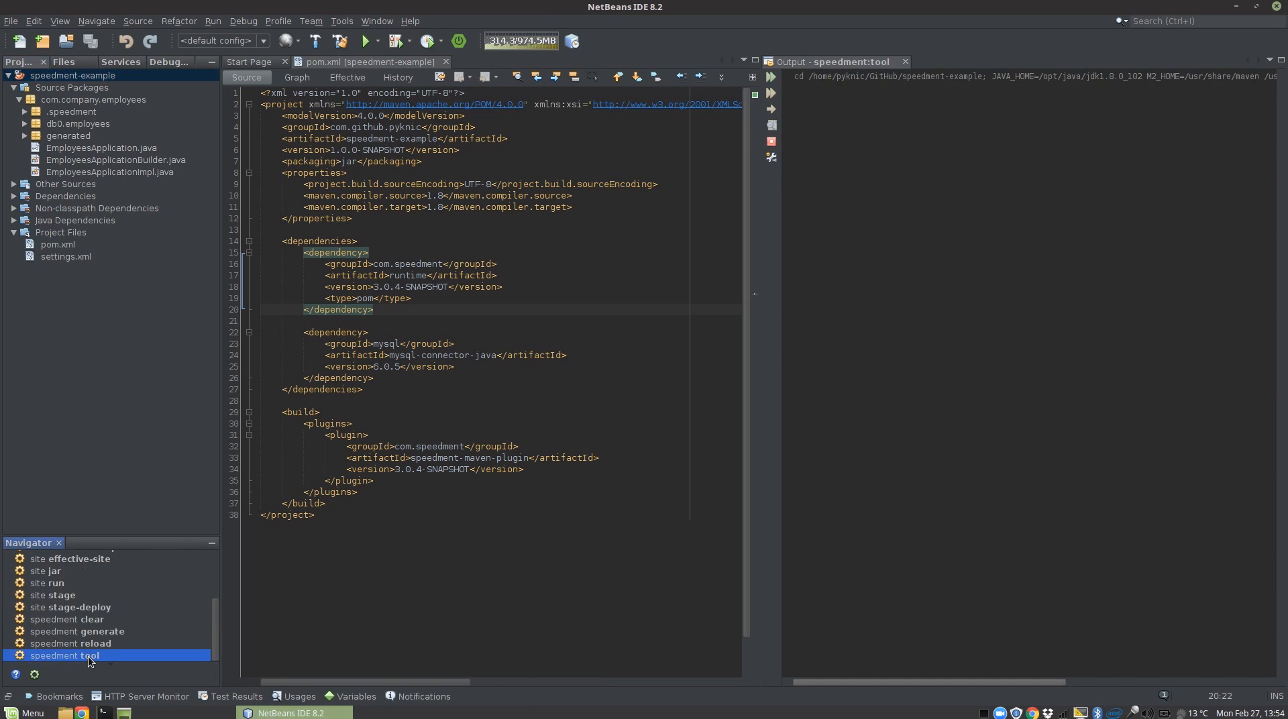
double_click(63, 655)
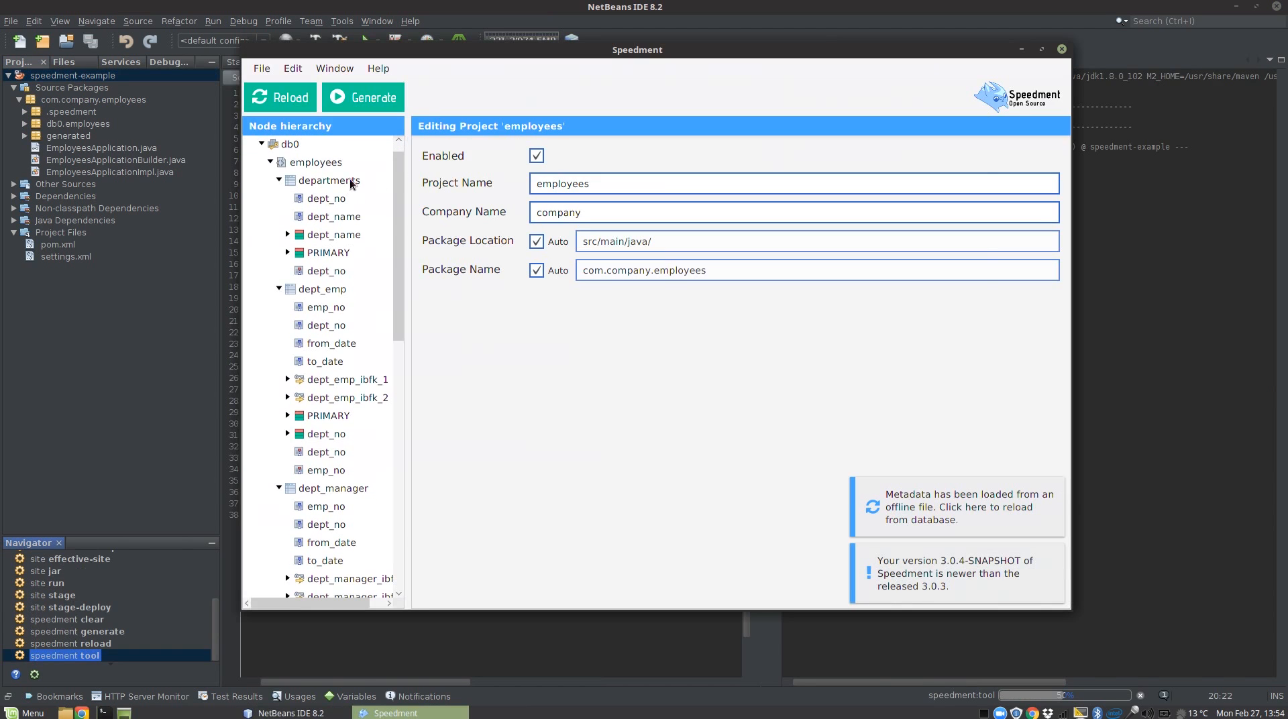
scroll(down, 3)
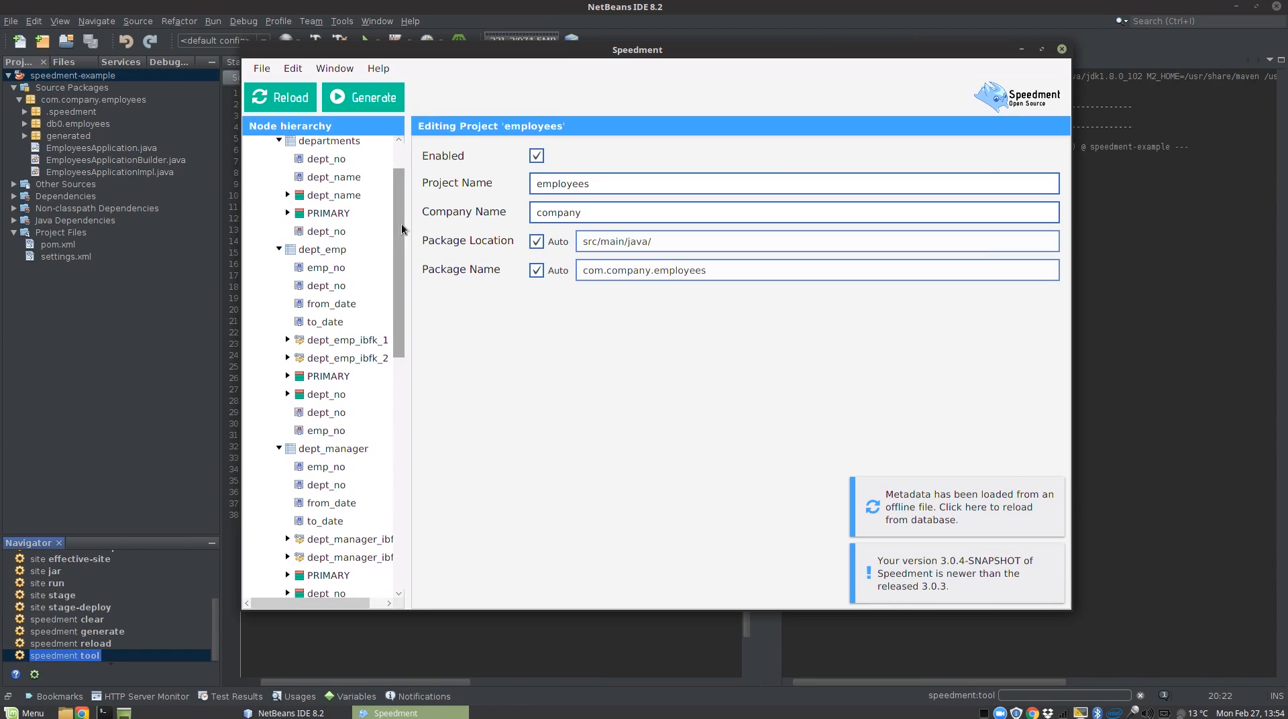
scroll(down, 3)
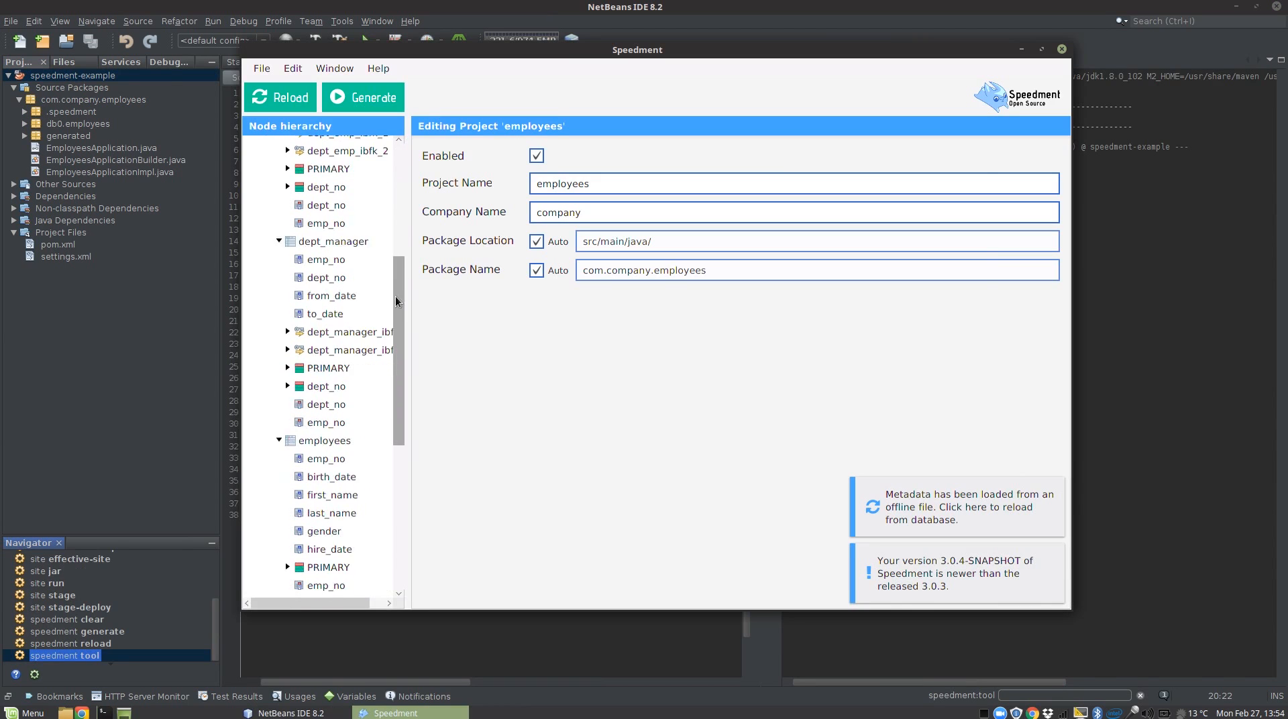
scroll(down, 3)
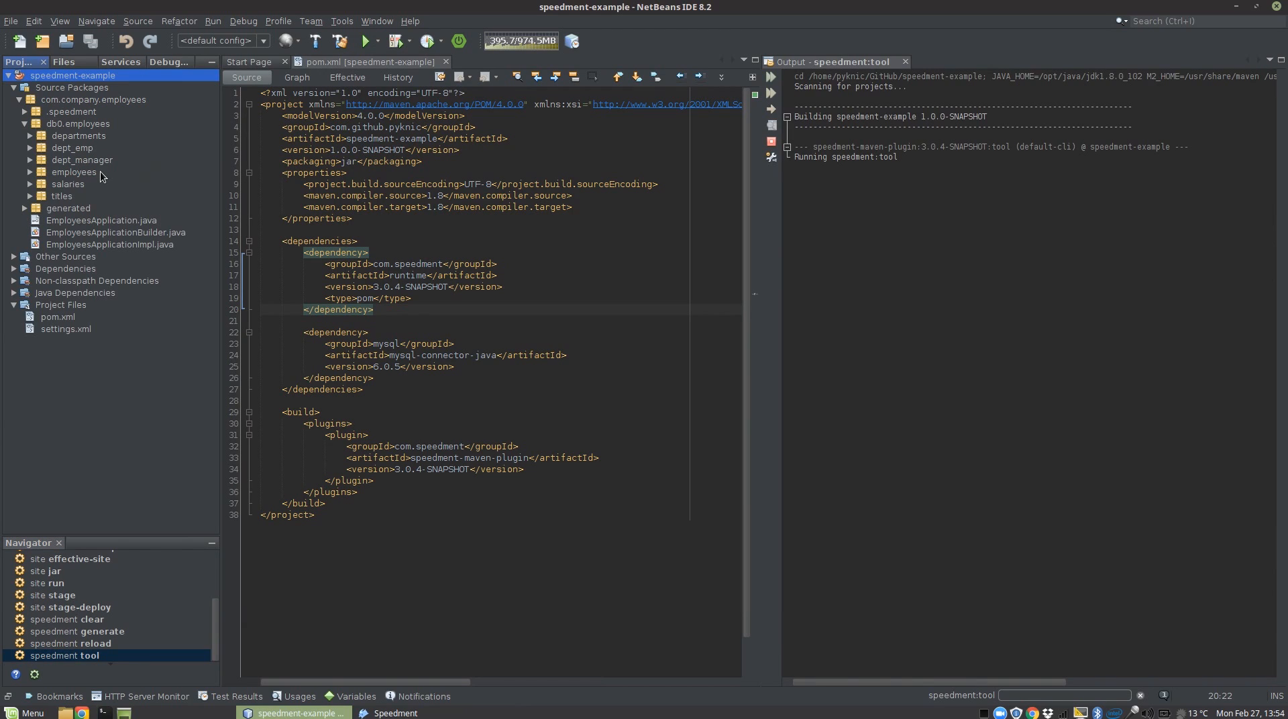
mouse_move(74, 172)
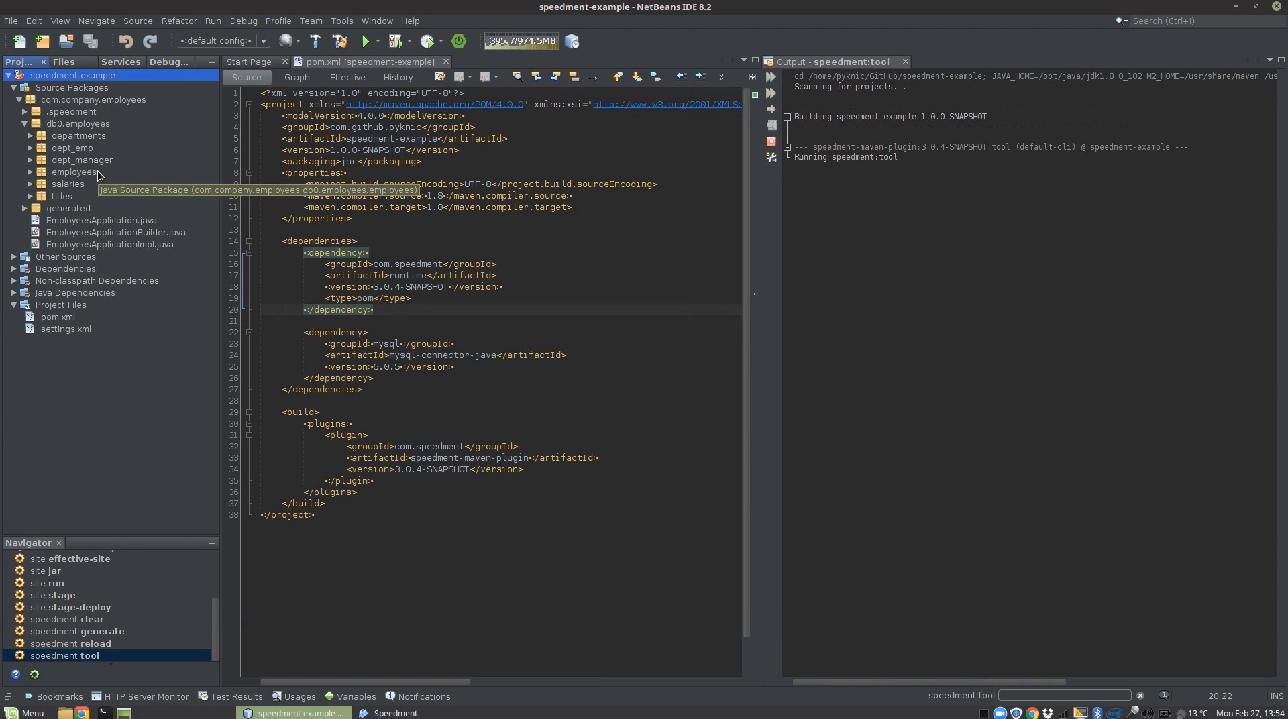
mouse_move(98, 175)
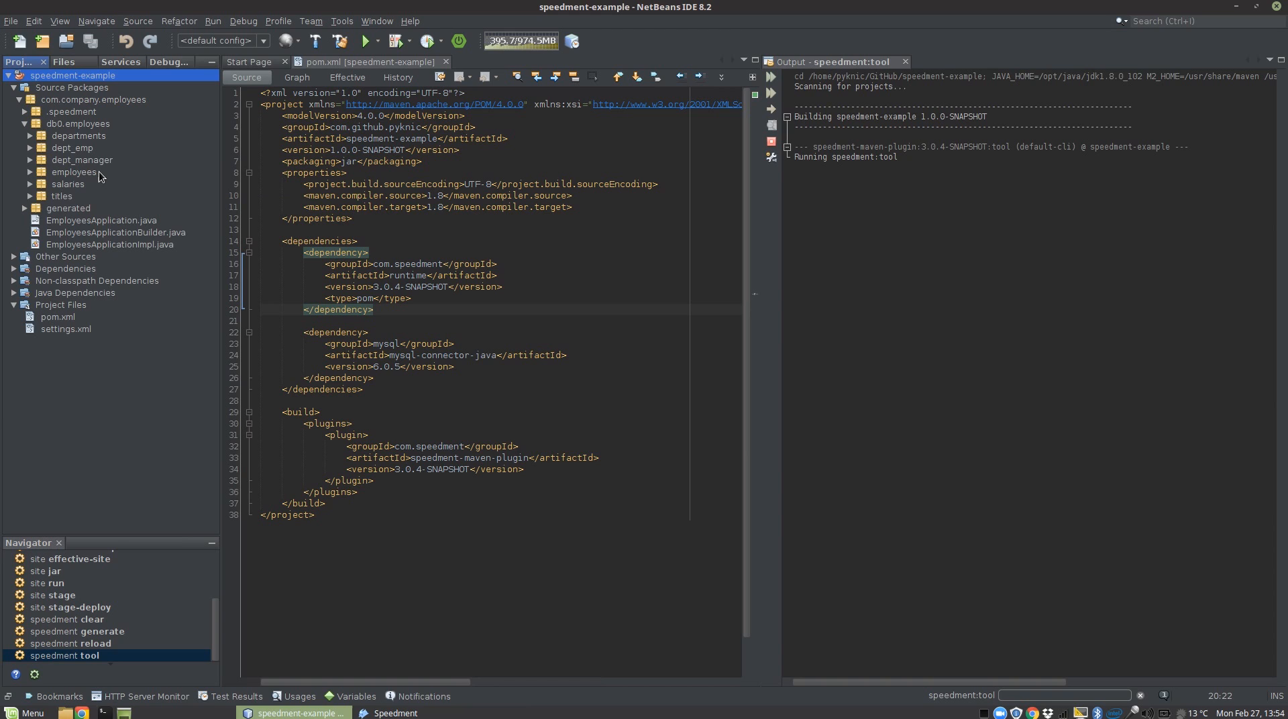
mouse_move(128, 180)
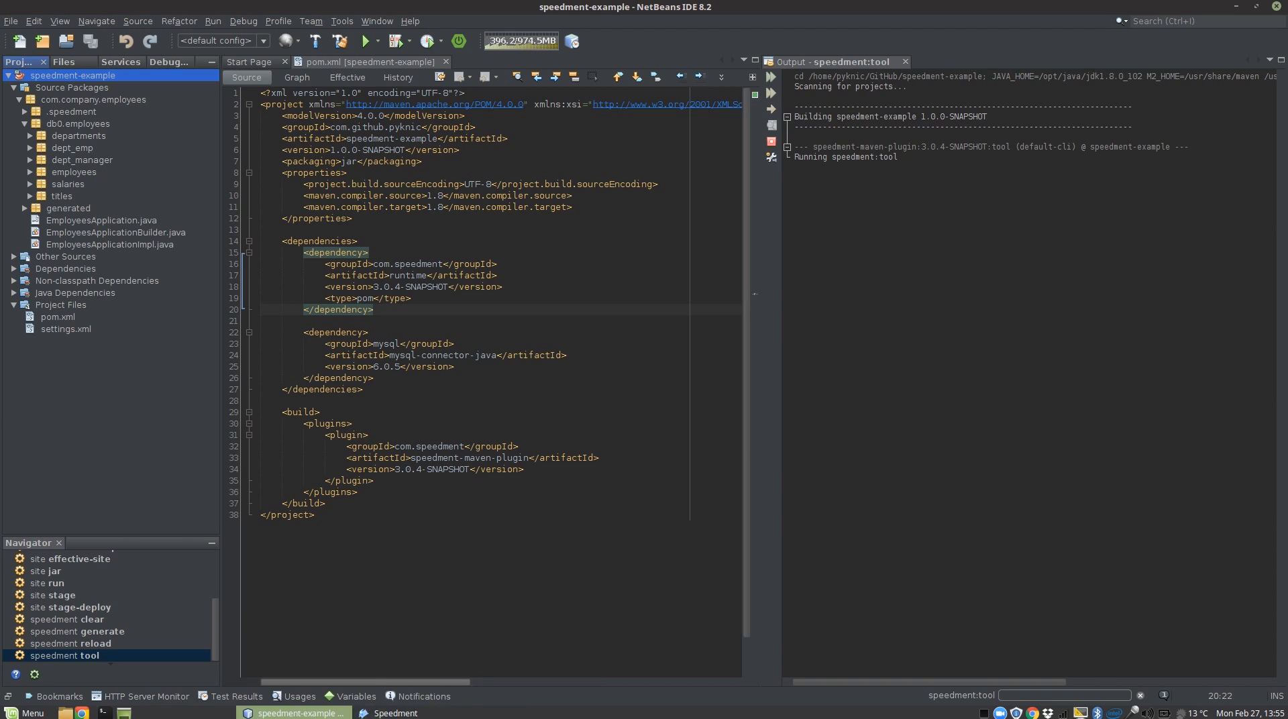
Disable the Auto Java alias on the employees table, set it to 'employee' and regenerate
click(65, 655)
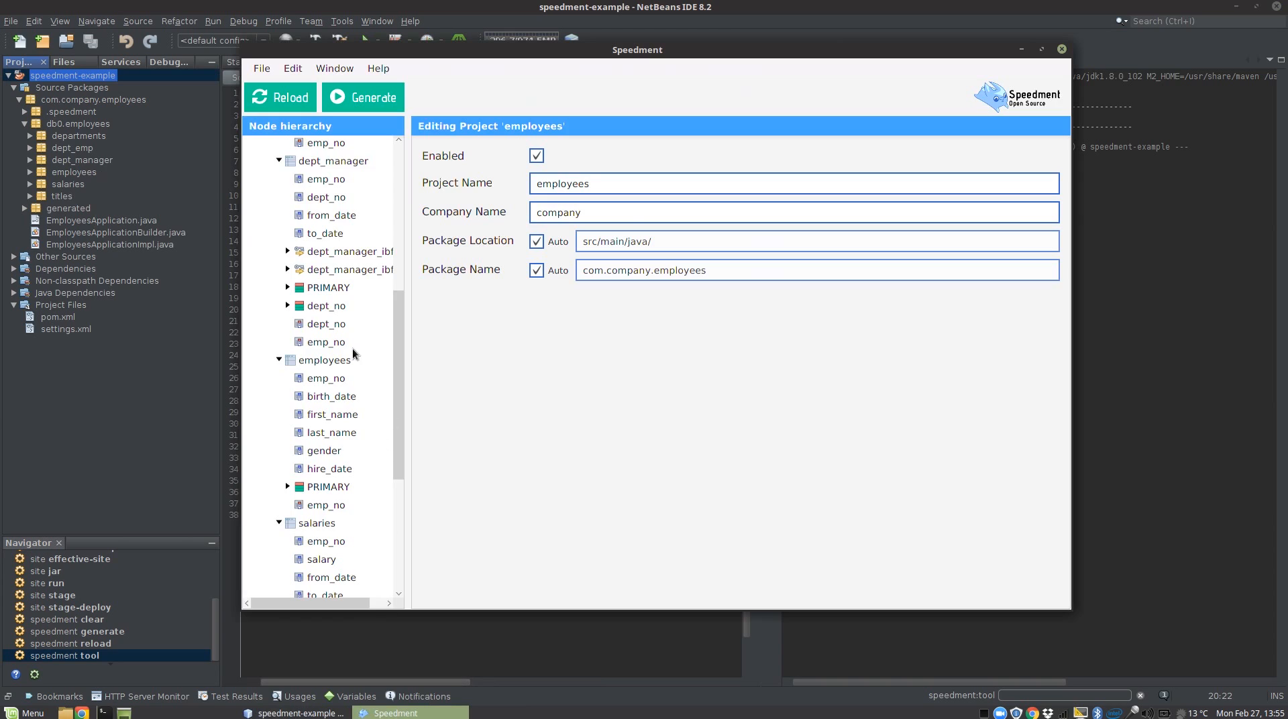
click(325, 359)
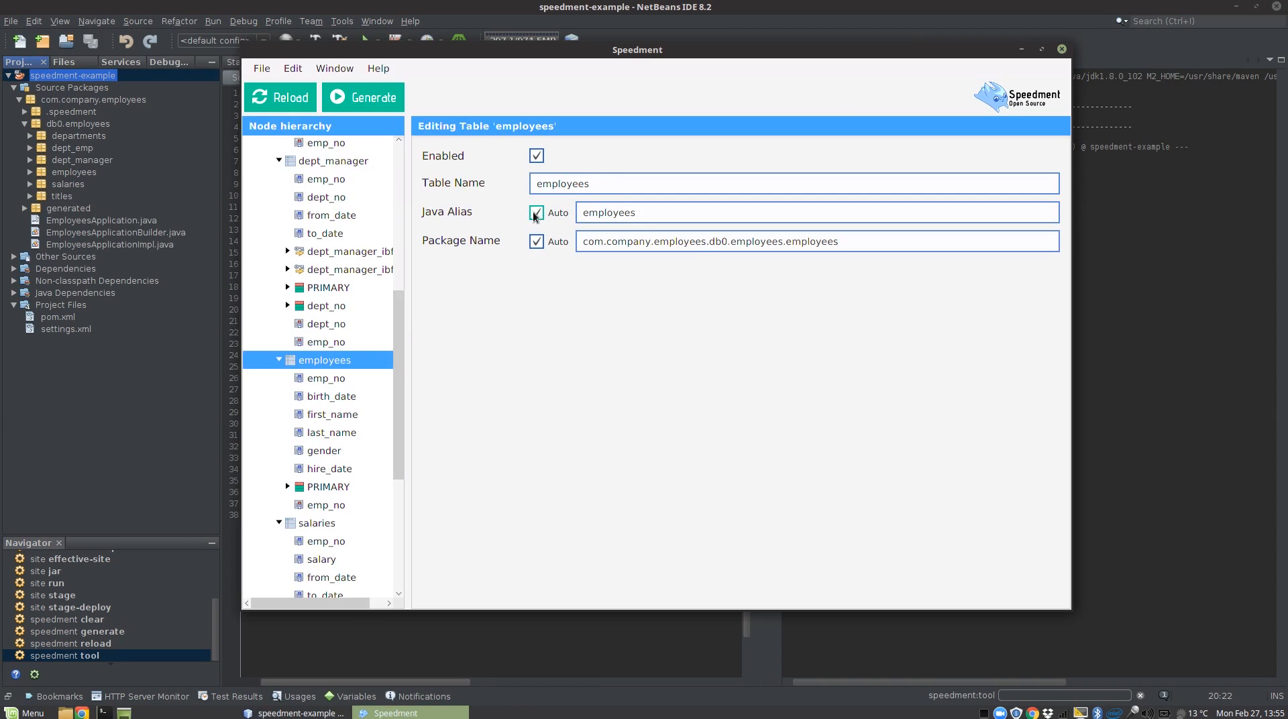
click(537, 212)
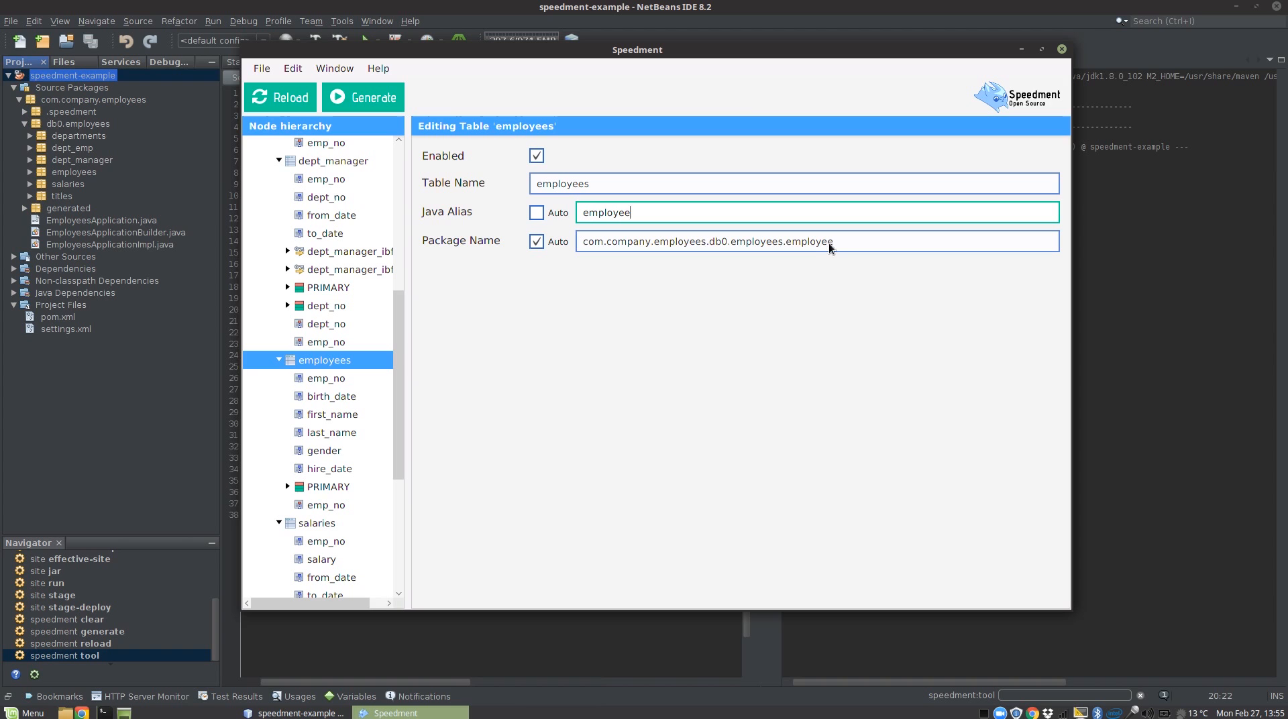
mouse_move(364, 97)
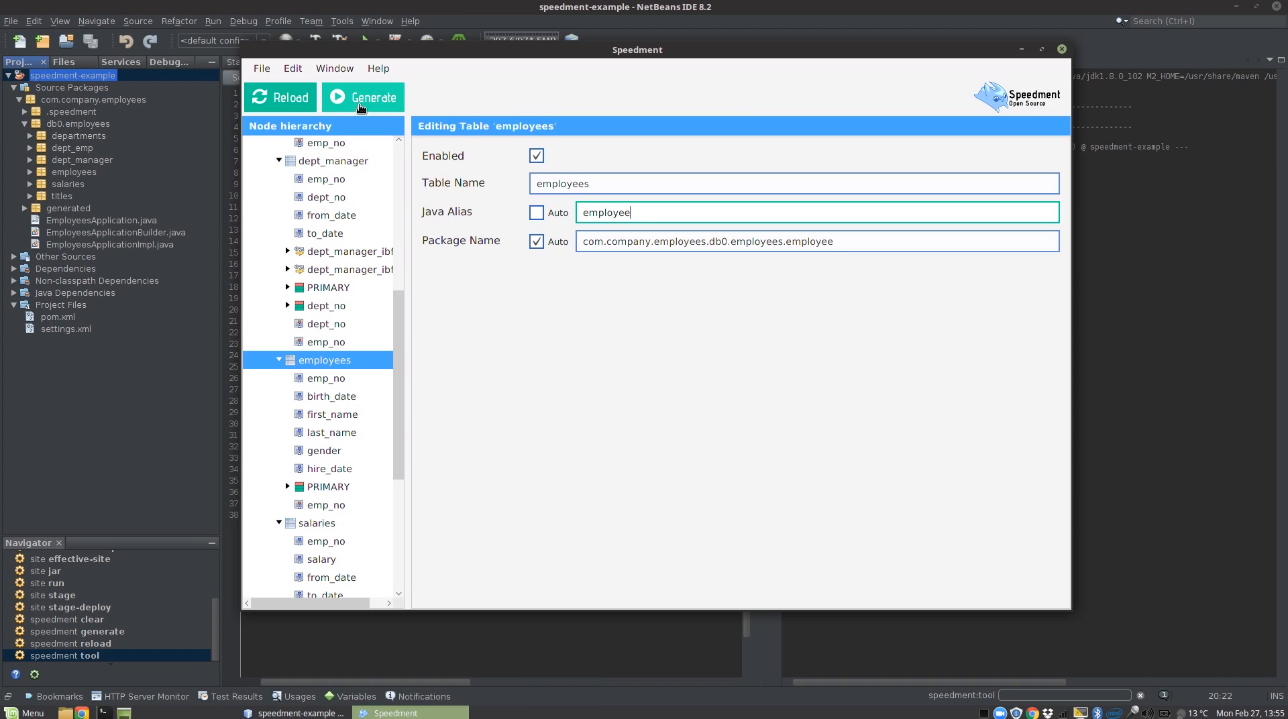
click(362, 96)
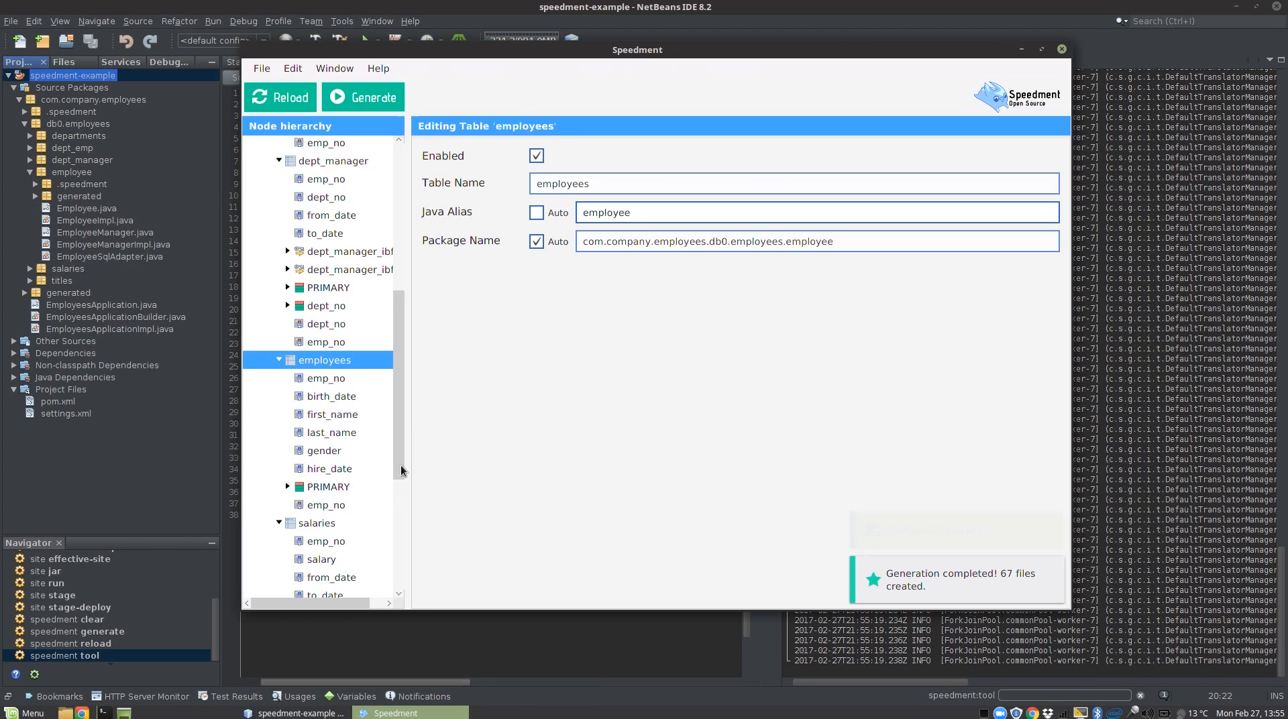
Give the salaries, titles and departments tables the singular aliases 'salary', 'title' and 'department'
click(315, 306)
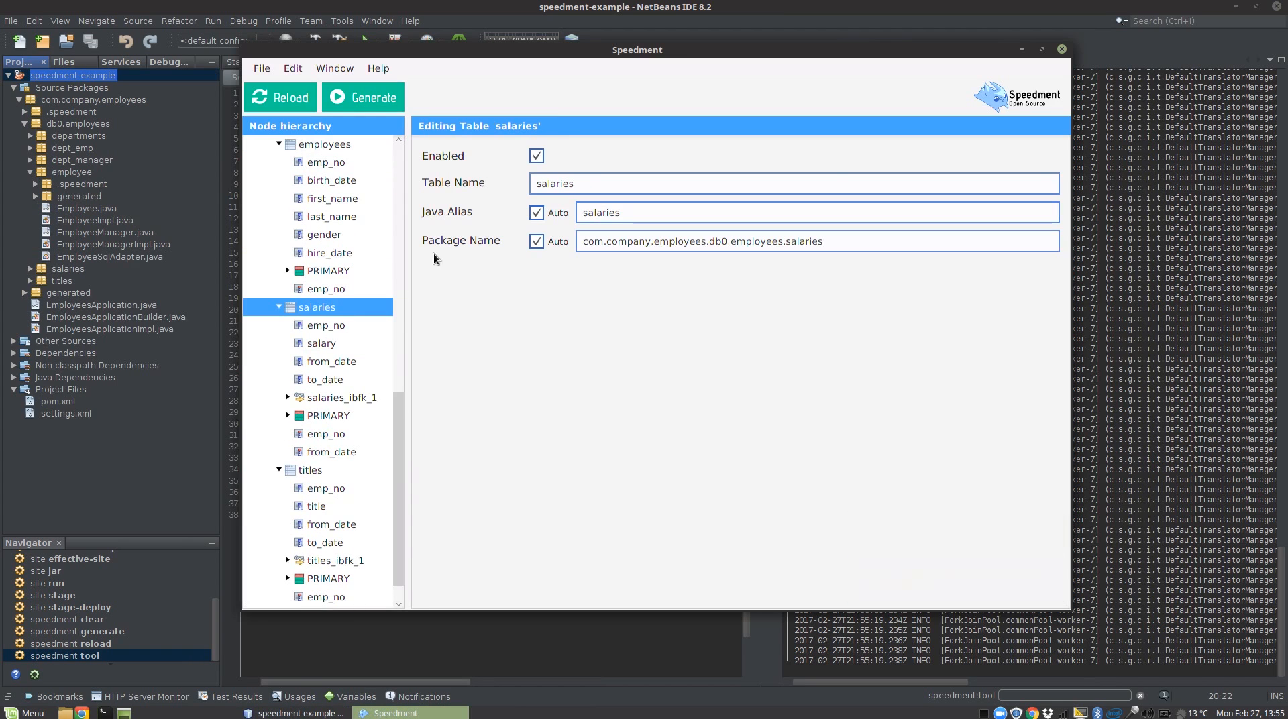
click(537, 212)
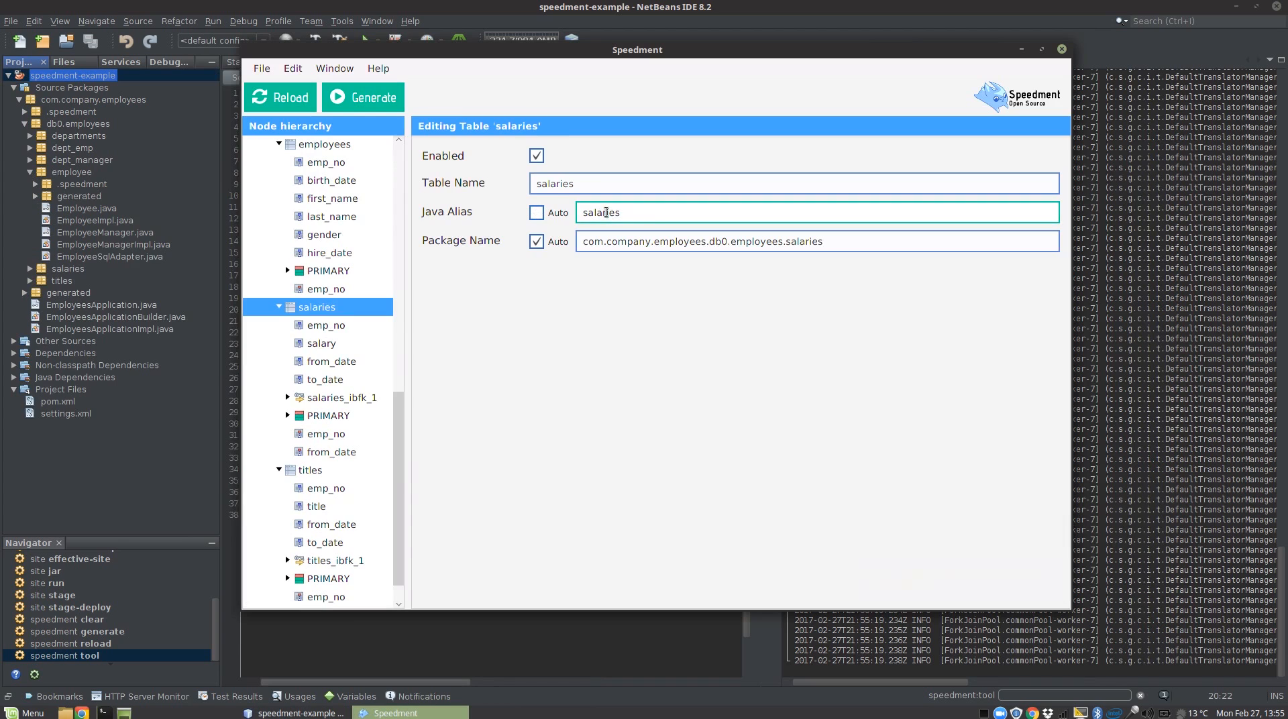
text(salary)
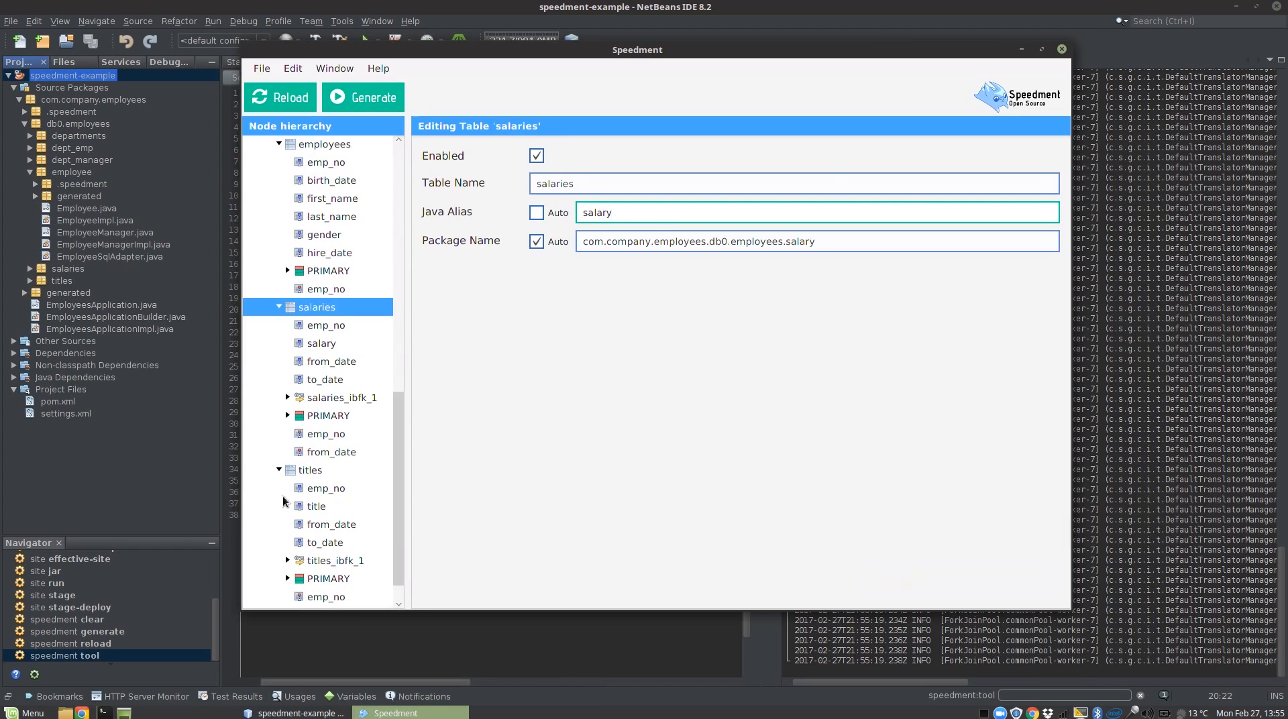
click(310, 469)
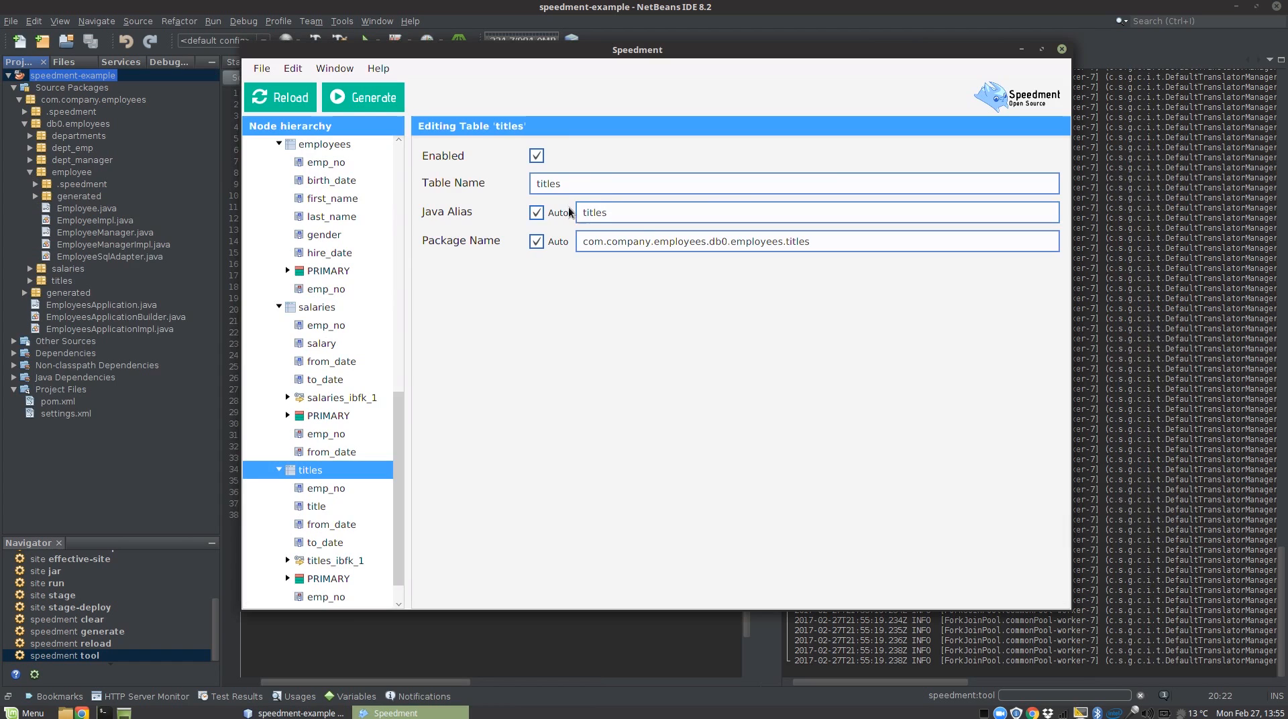
click(536, 212)
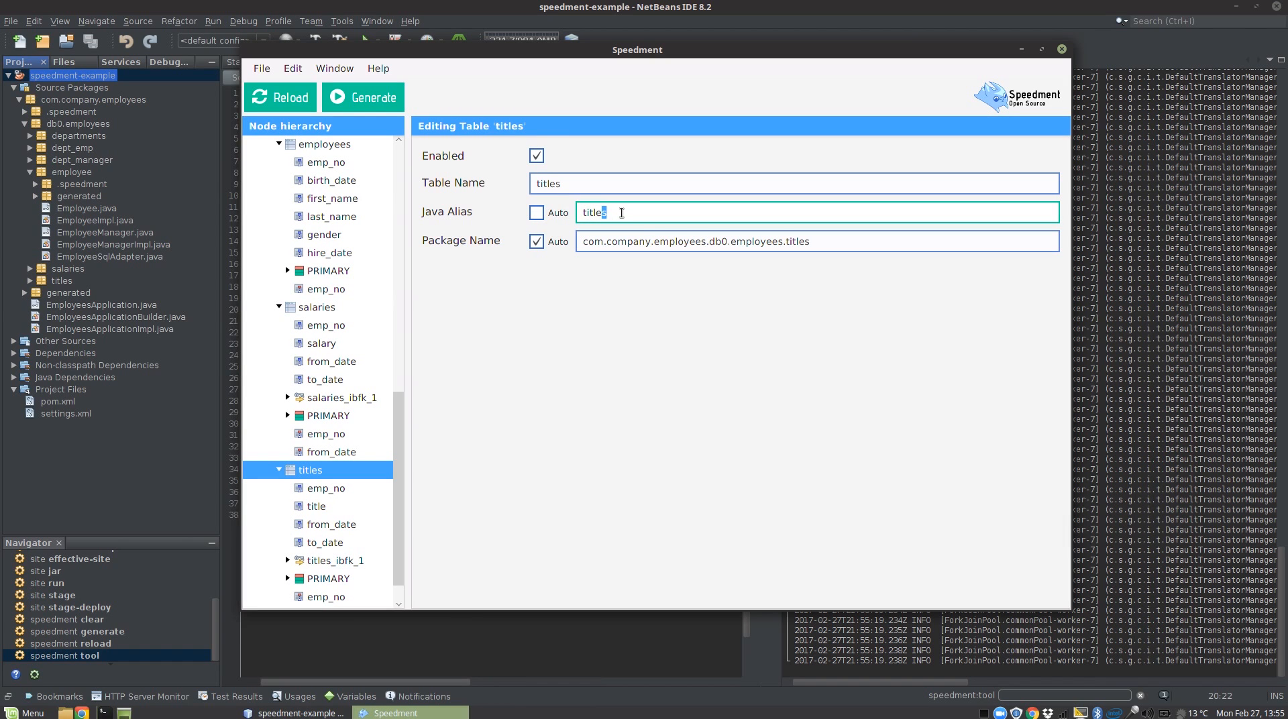
key(BackSpace)
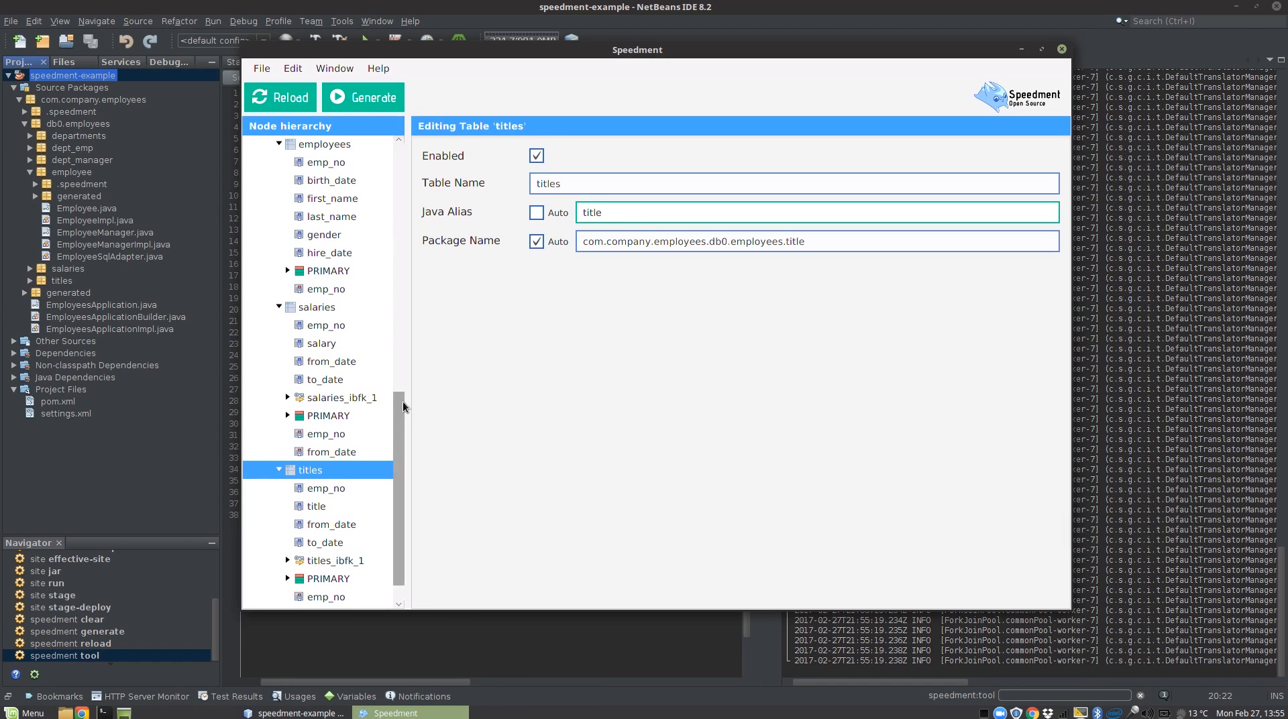
click(334, 198)
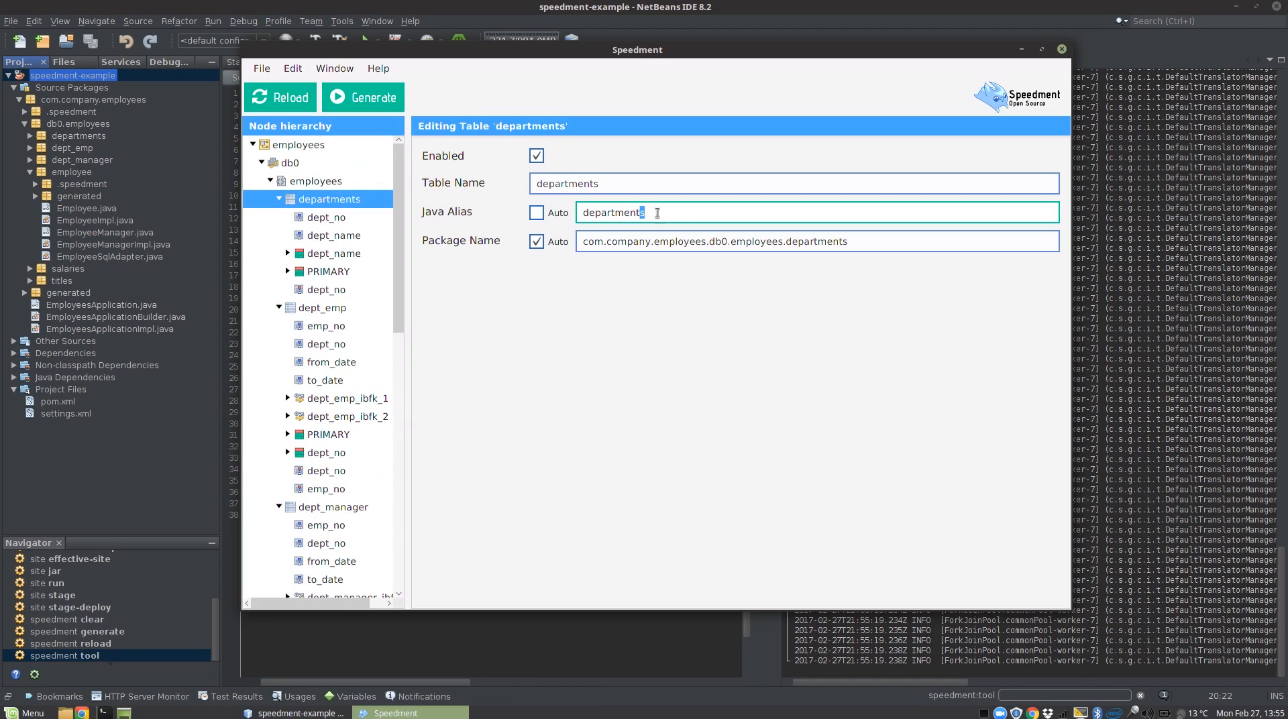
key(BackSpace)
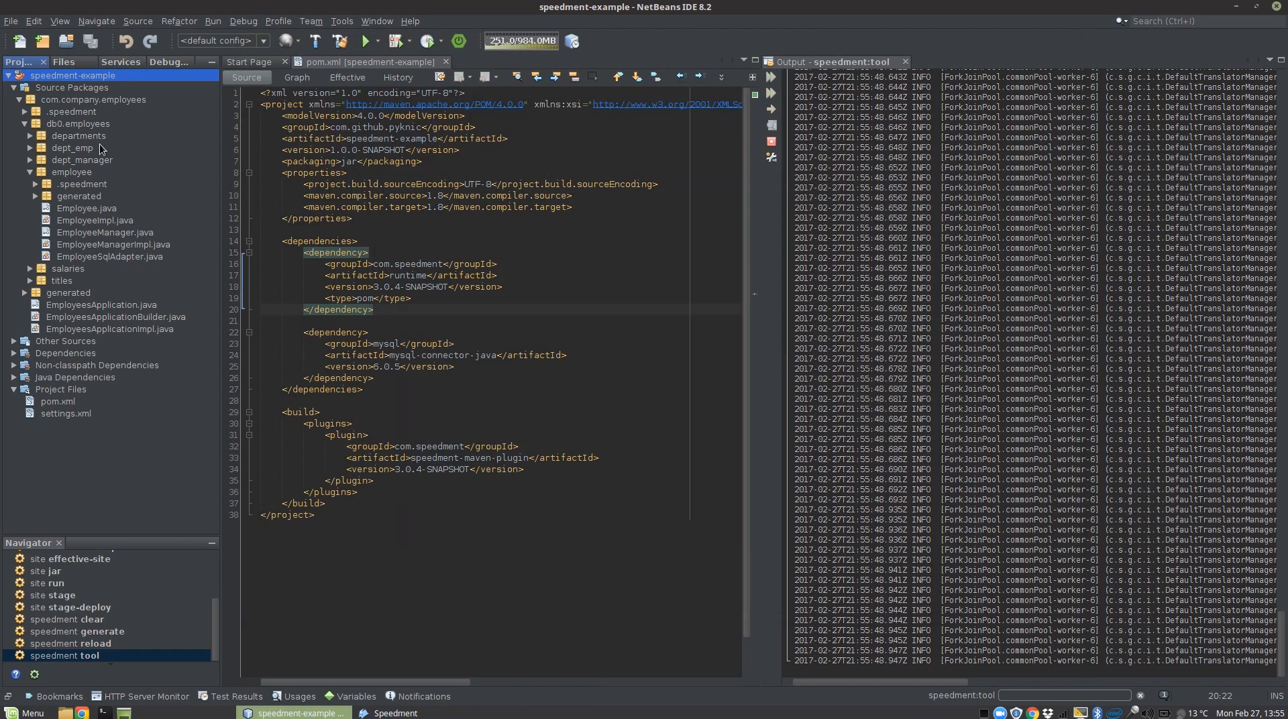
Build the speedment-example project from its context menu
right_click(72, 75)
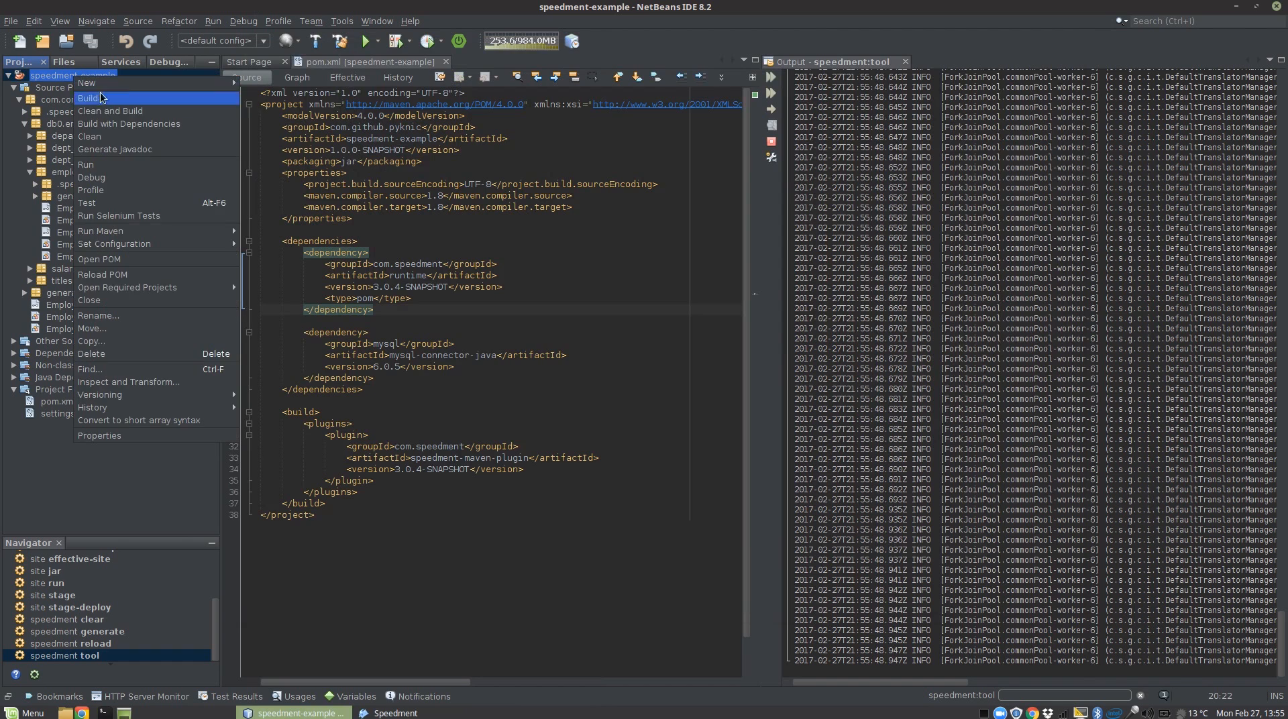
click(88, 98)
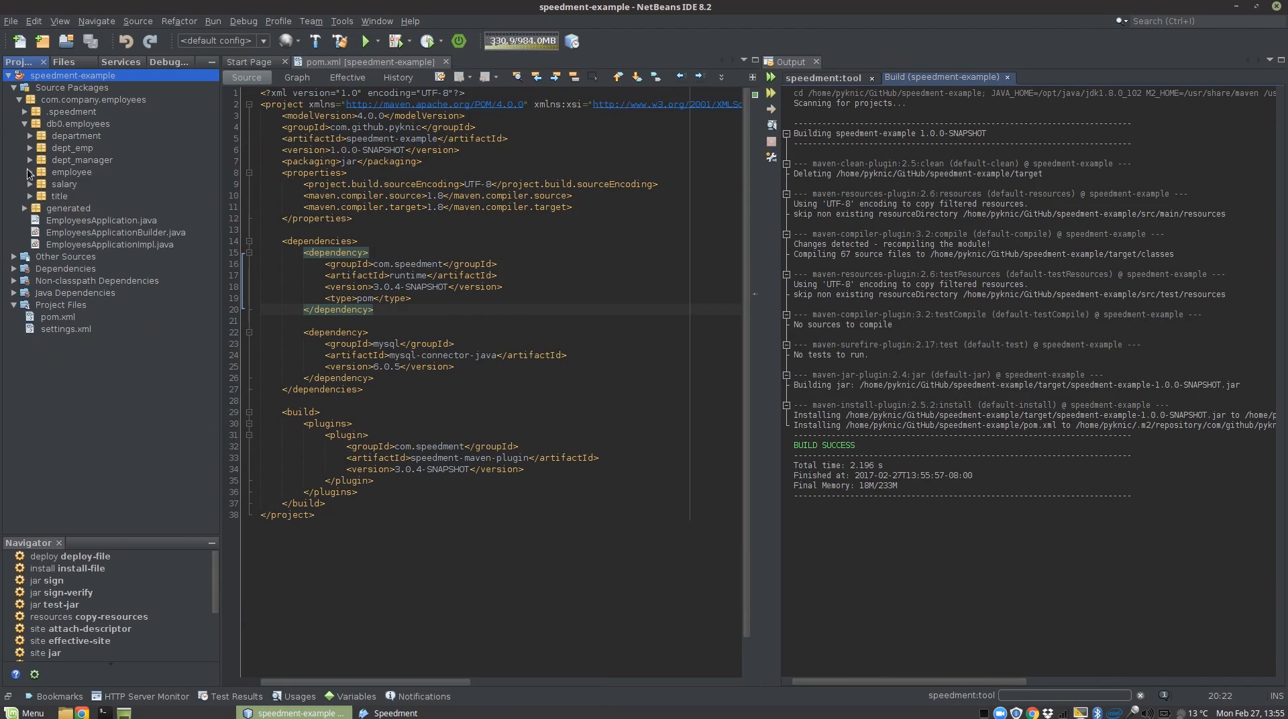
mouse_move(59, 196)
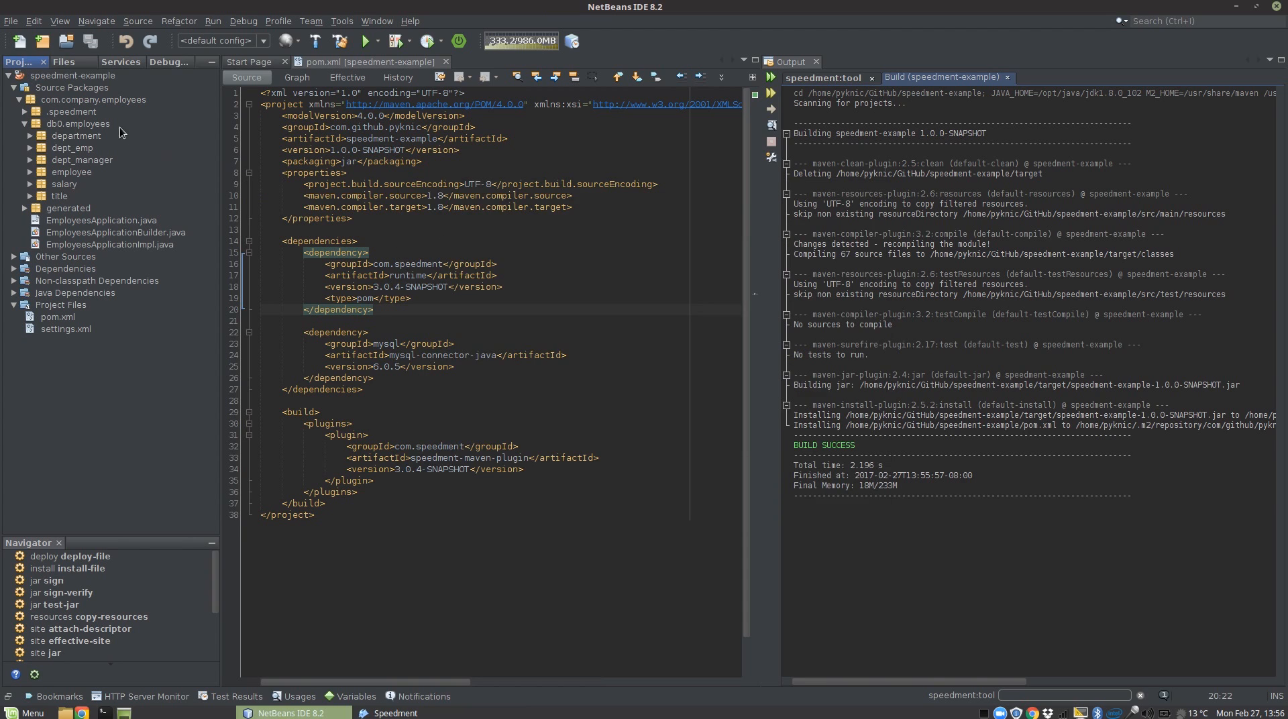
Open employee > generated > GeneratedEmployee.java and inspect the Date type of BIRTH_DATE
click(31, 172)
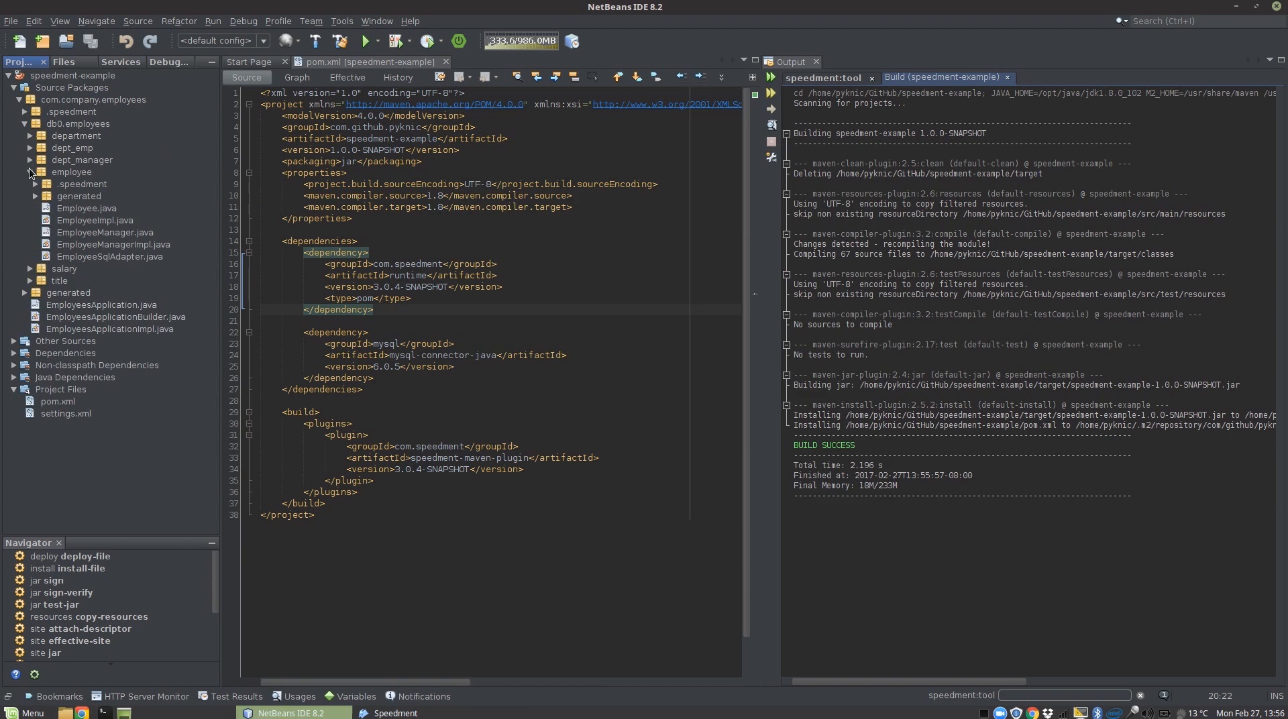
click(31, 196)
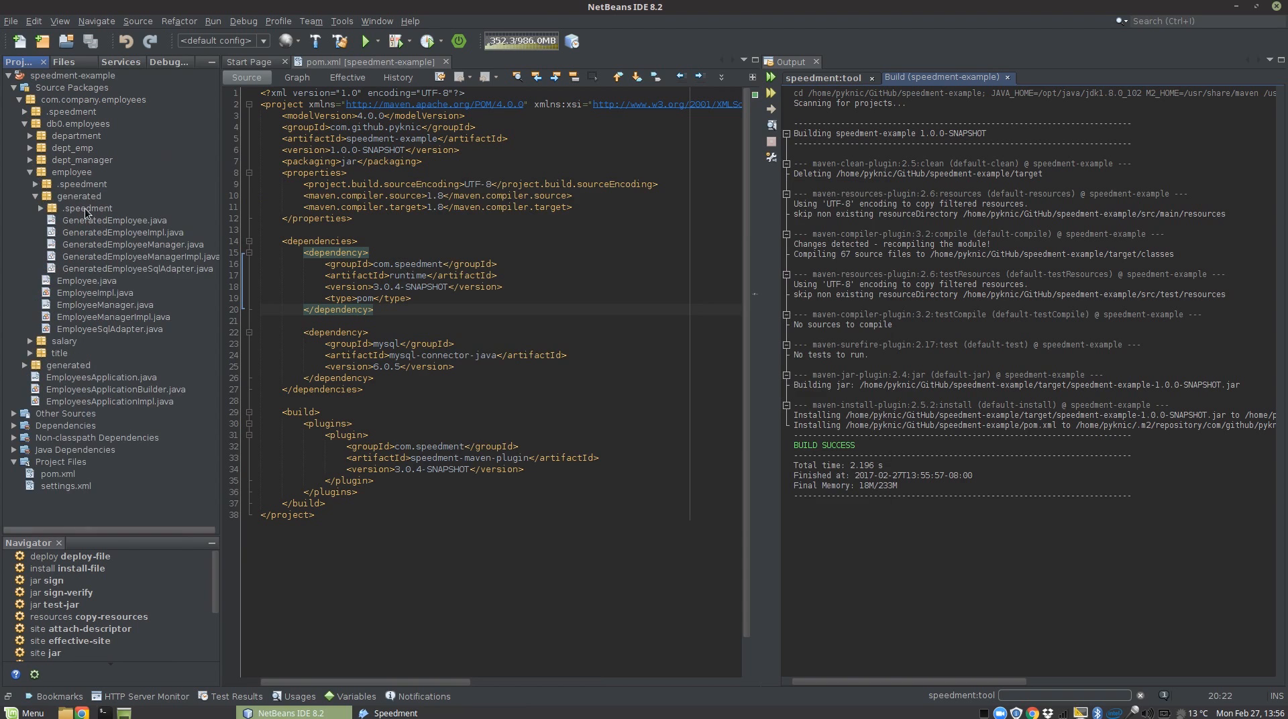
double_click(114, 220)
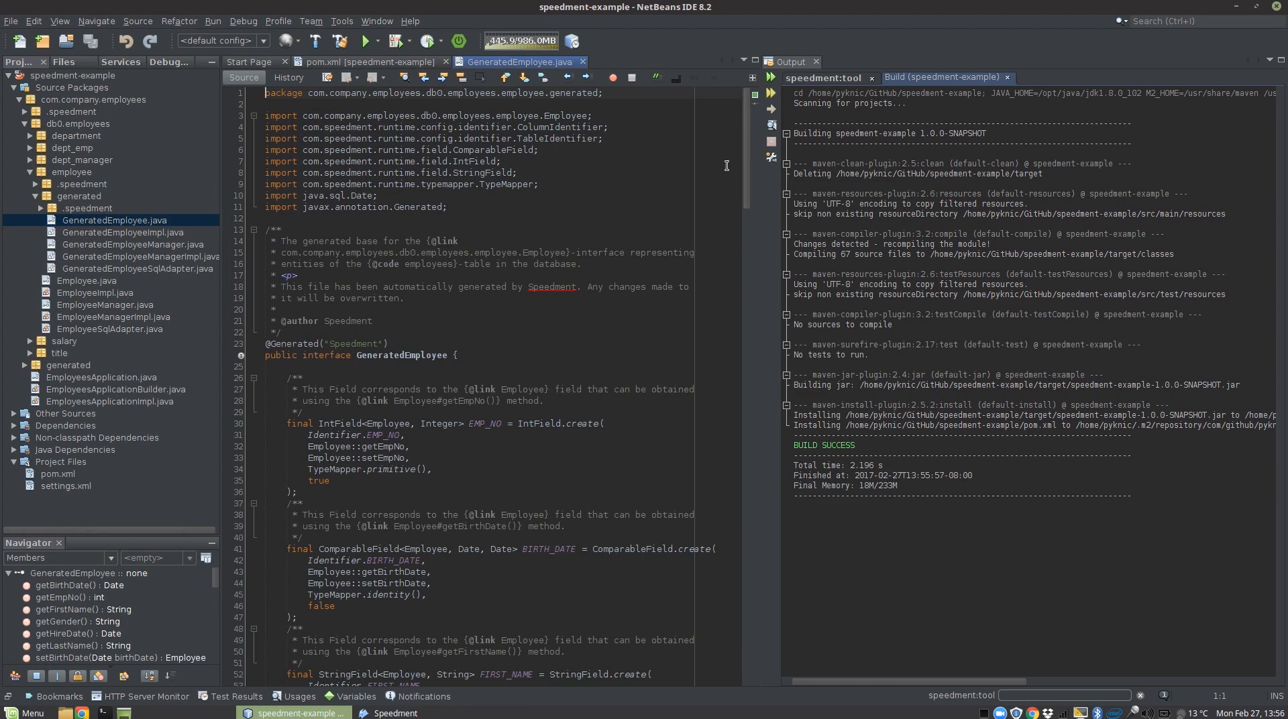
scroll(down, 3)
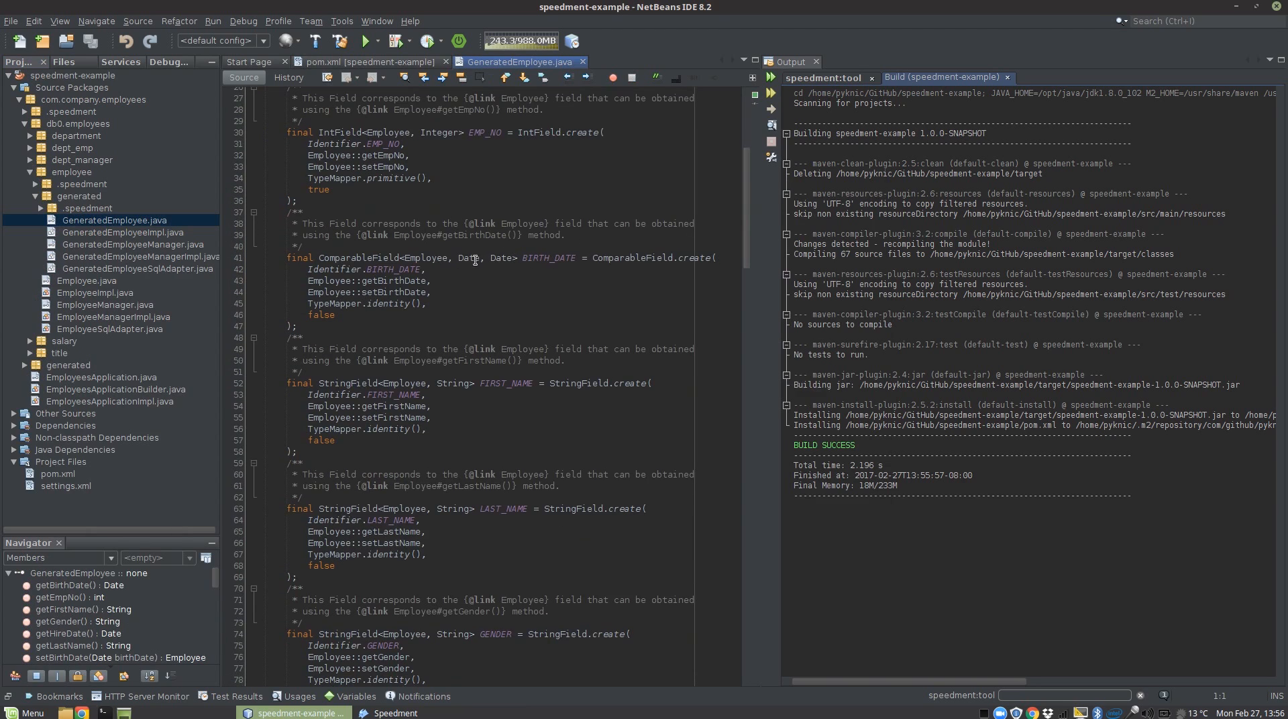
click(500, 258)
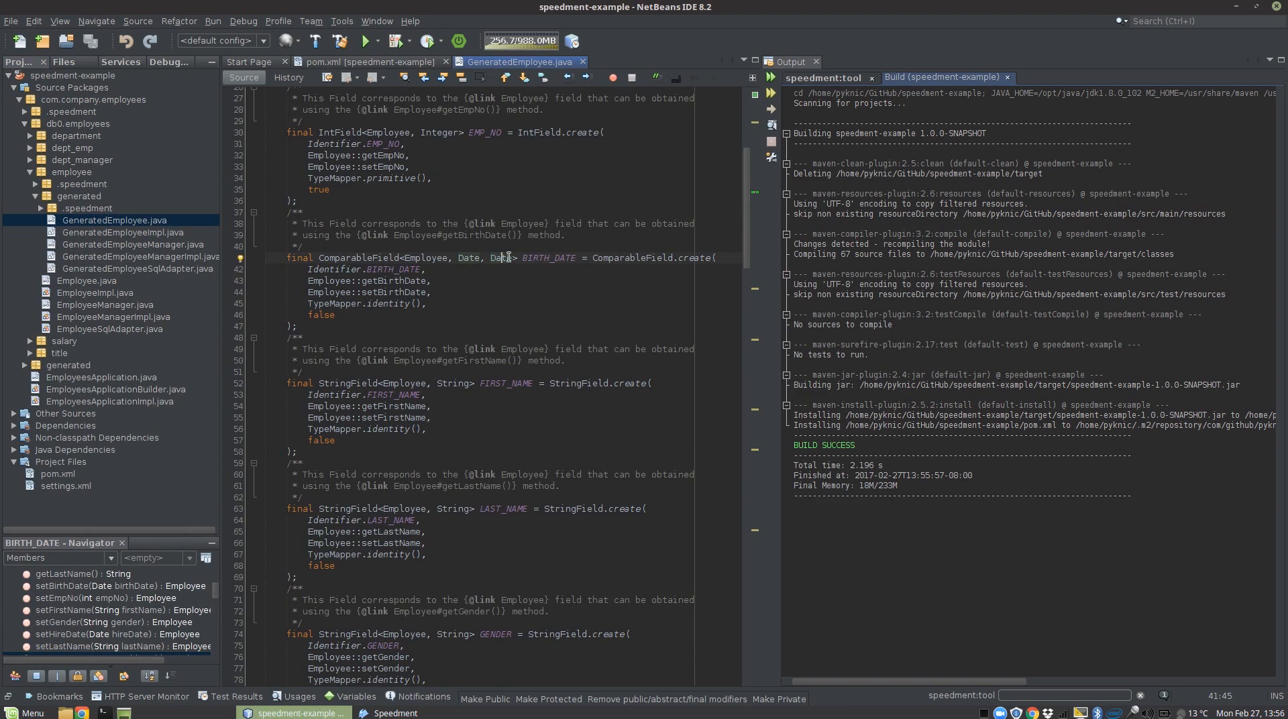
mouse_move(479, 220)
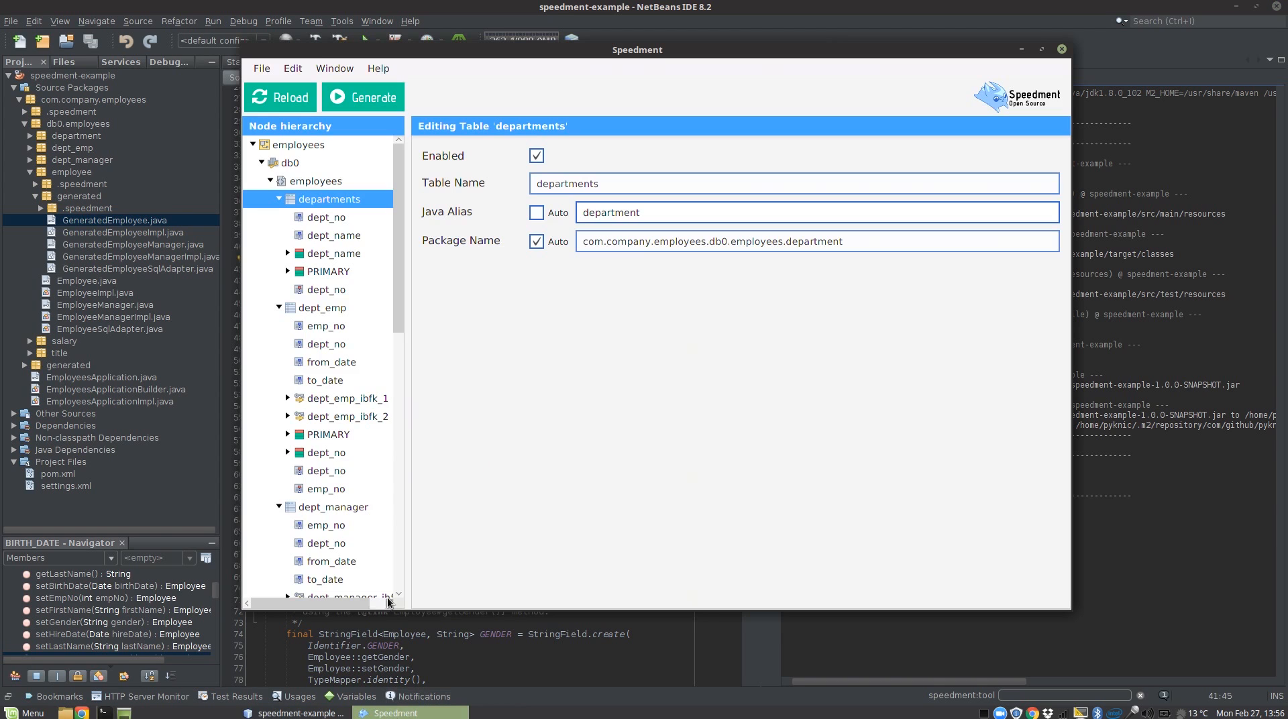
Set the employees birth_date column's JDBC type mapping to 'Date to Long'
scroll(down, 3)
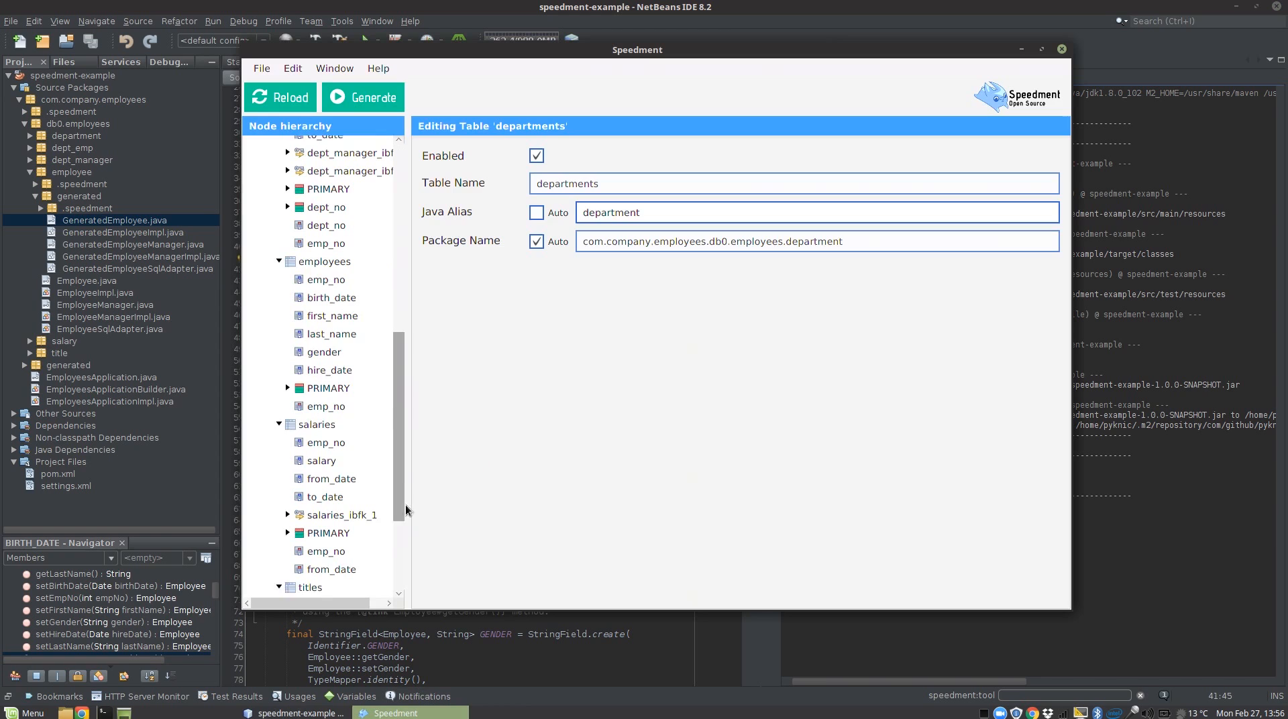
click(323, 262)
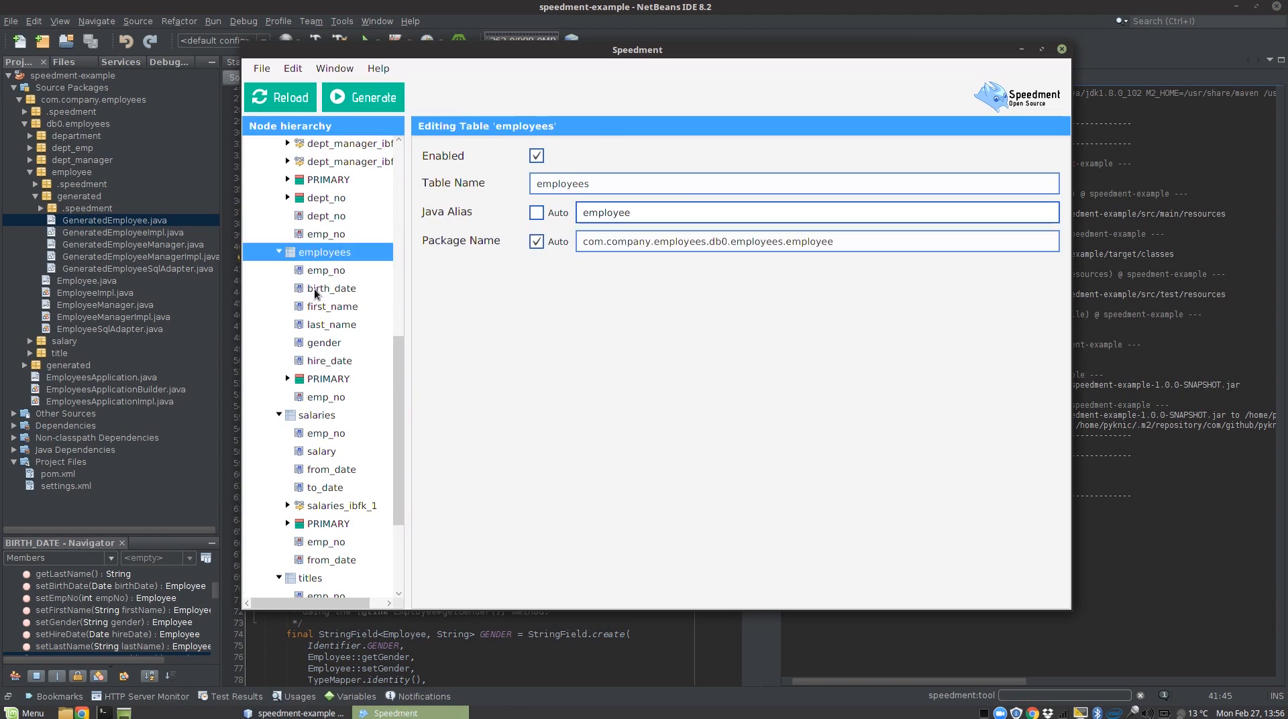
click(332, 289)
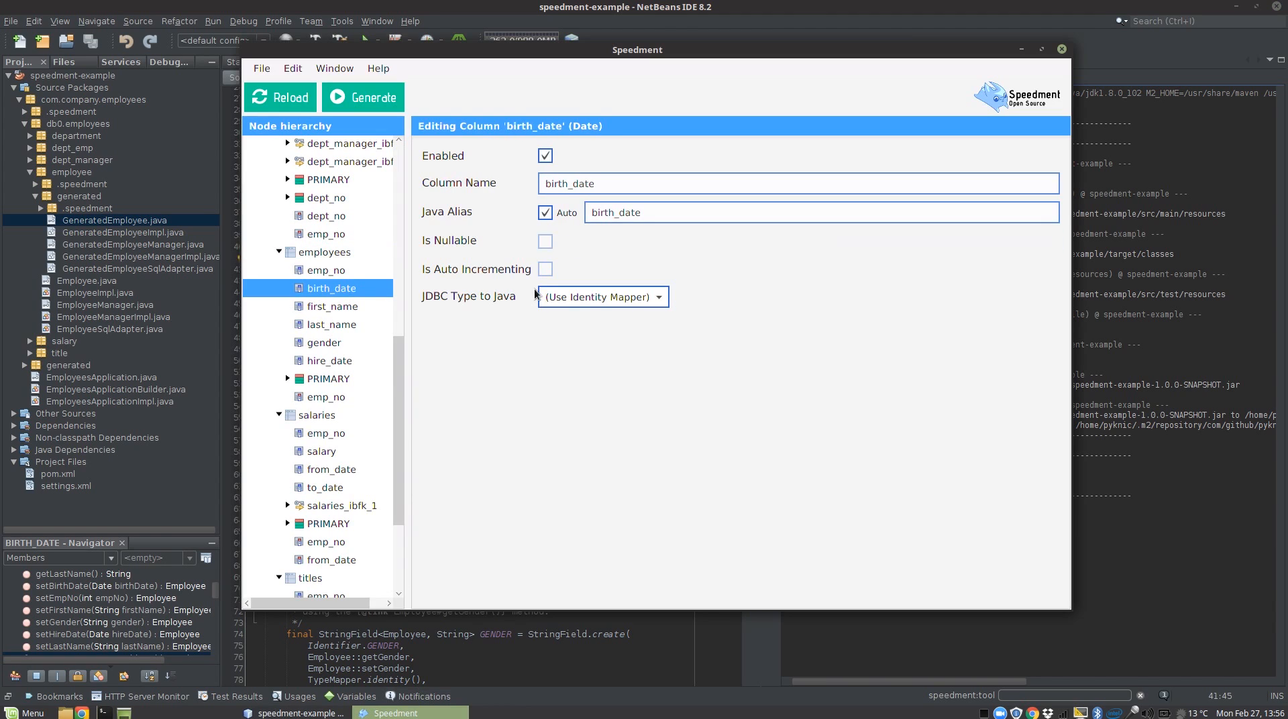
mouse_move(495, 302)
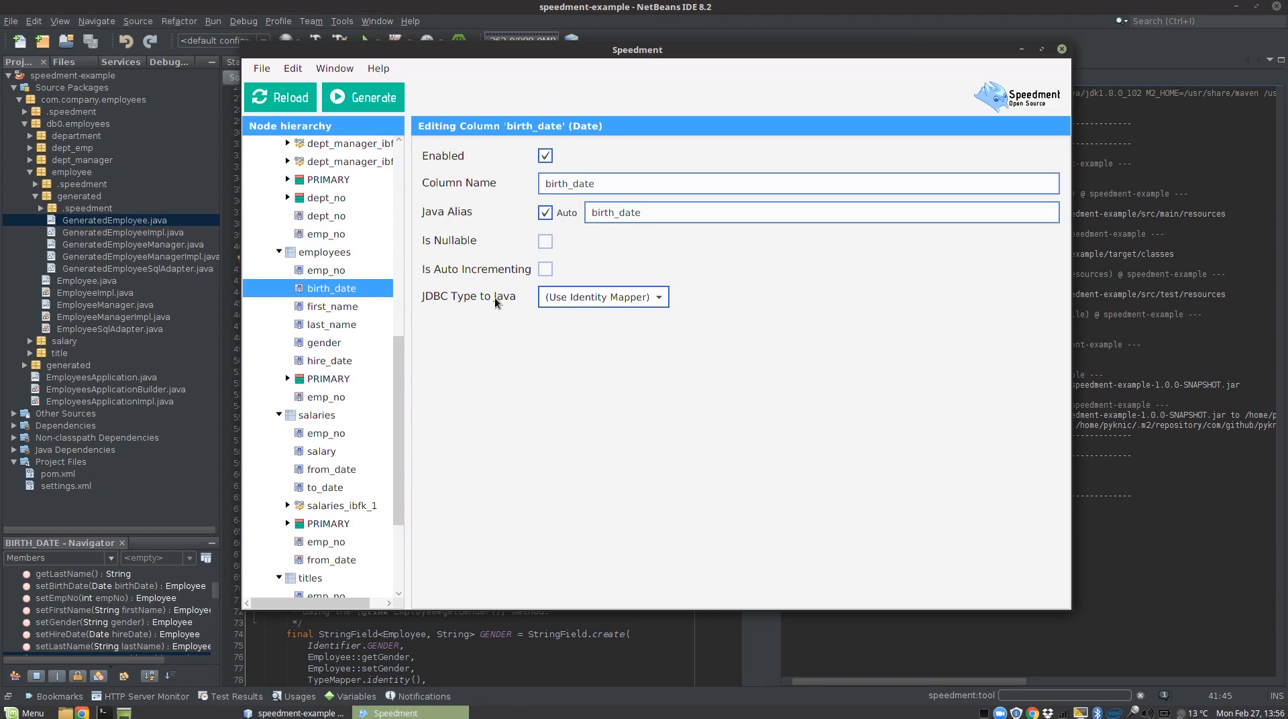
click(602, 297)
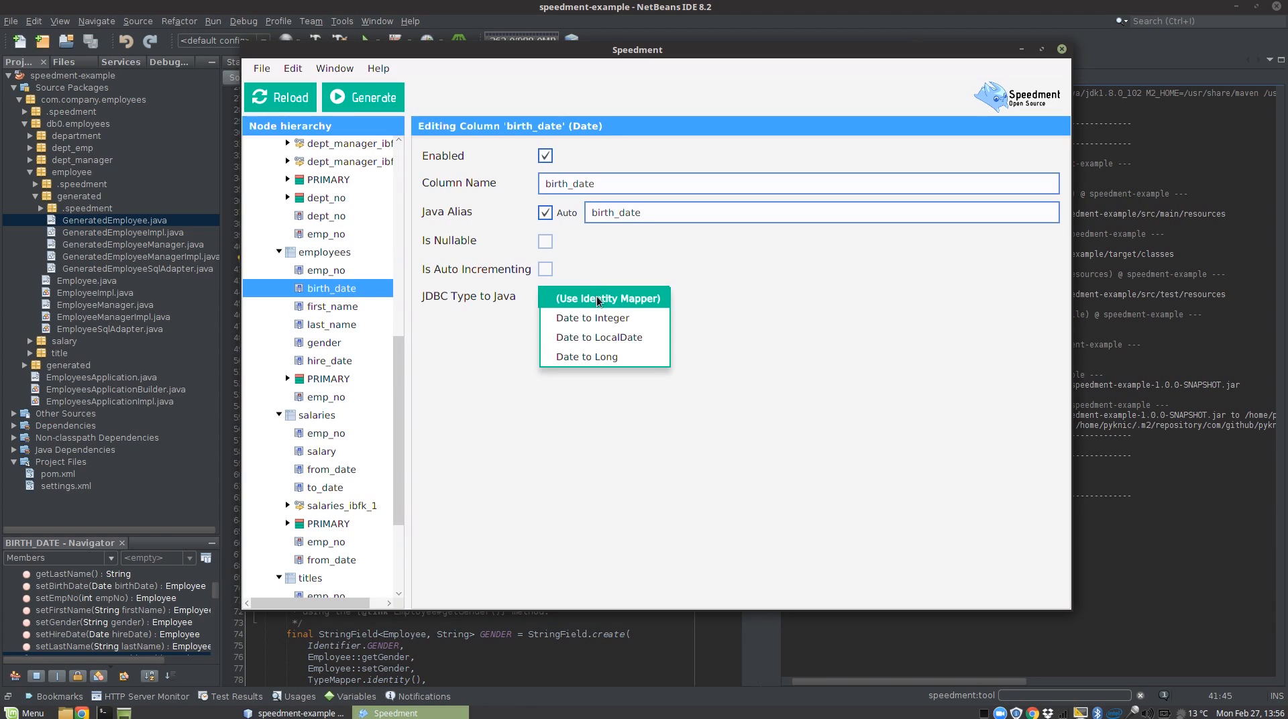
mouse_move(583, 357)
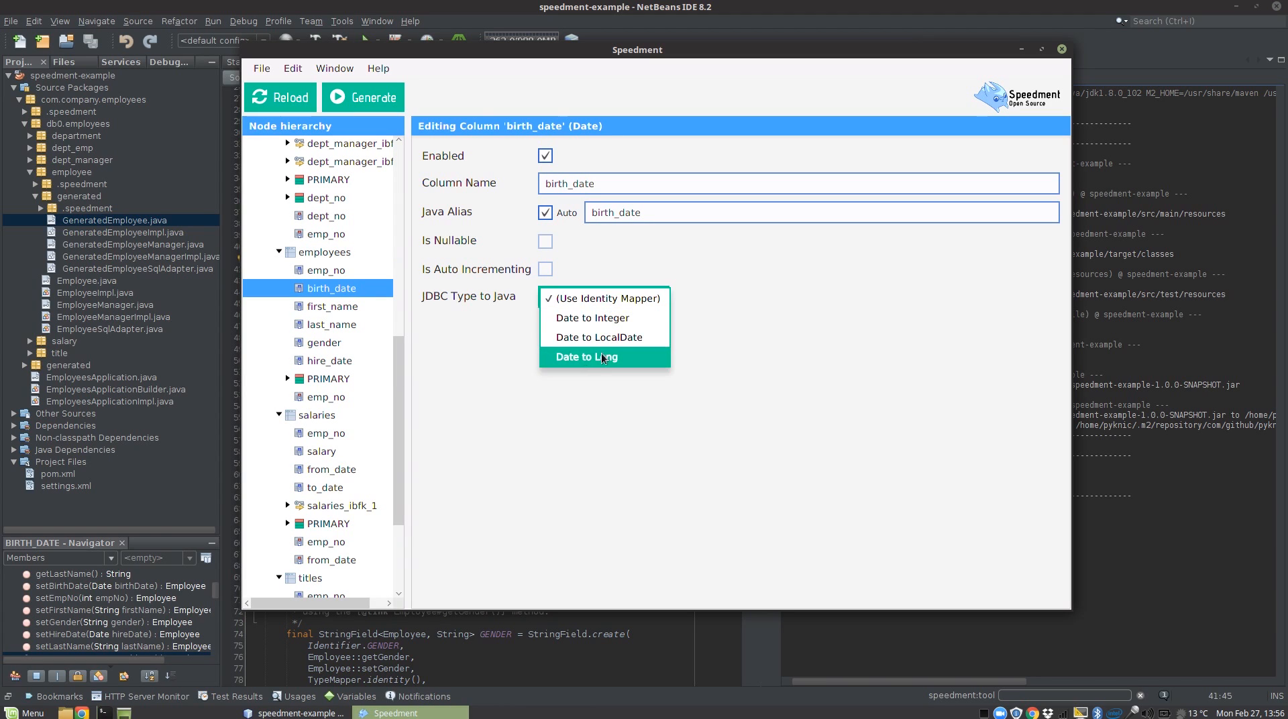
click(584, 357)
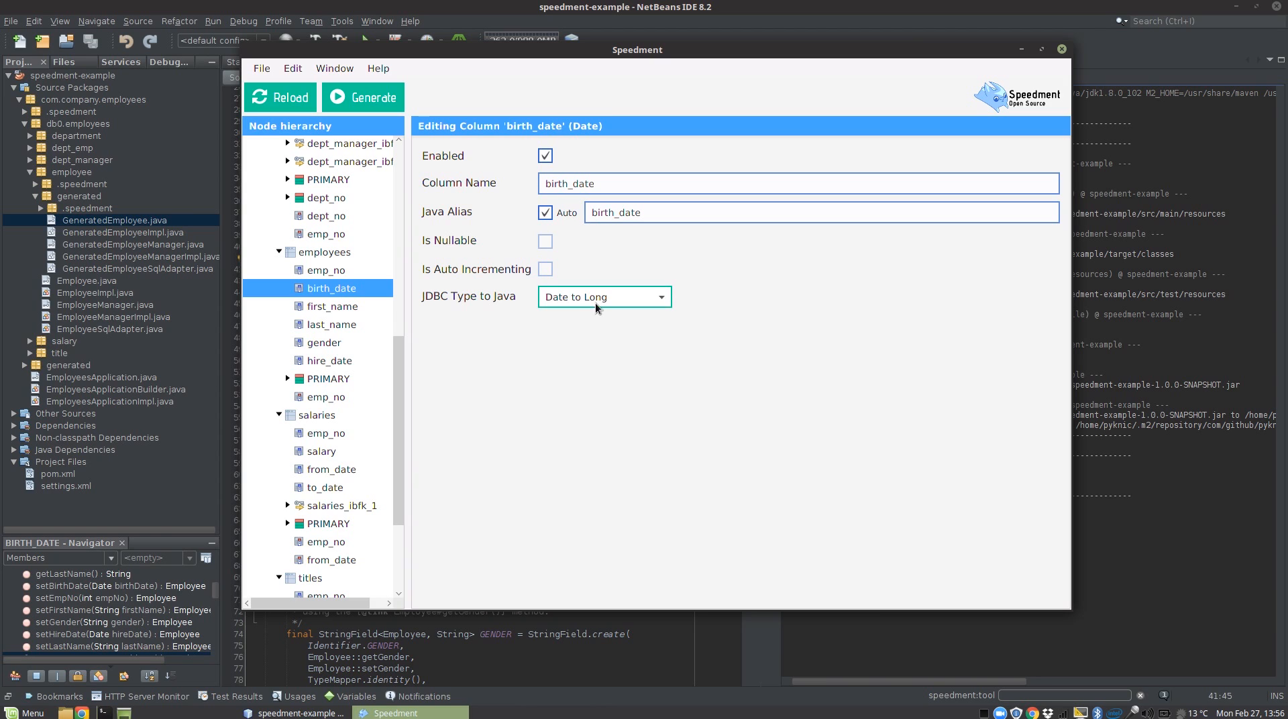
mouse_move(485, 311)
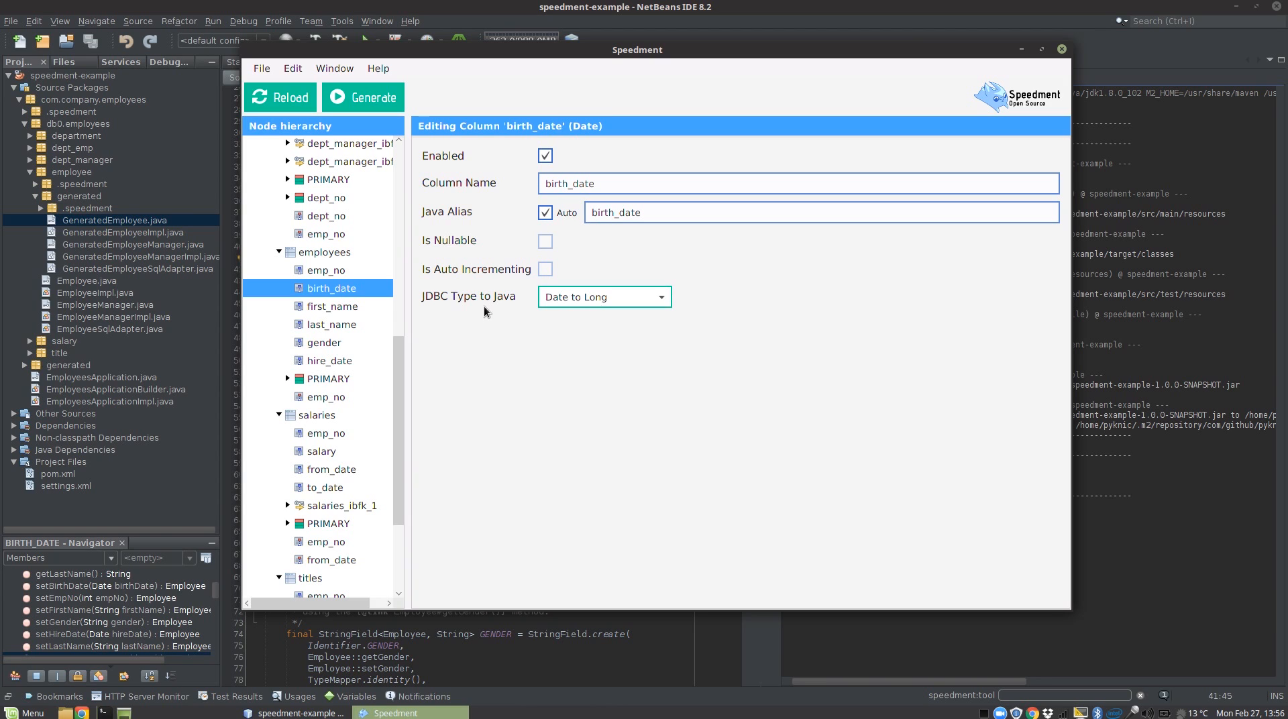
mouse_move(397, 154)
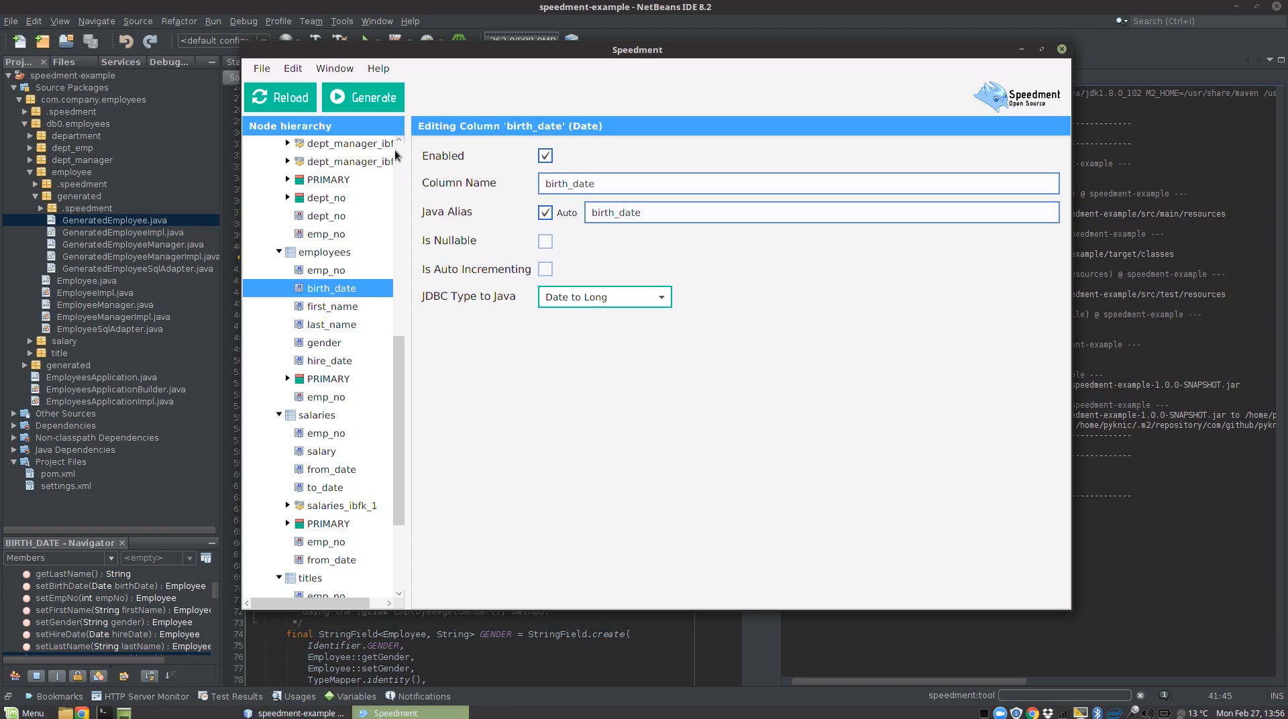
Regenerate the code and inspect the Long birthDate field in GeneratedEmployeeImpl.java
click(364, 97)
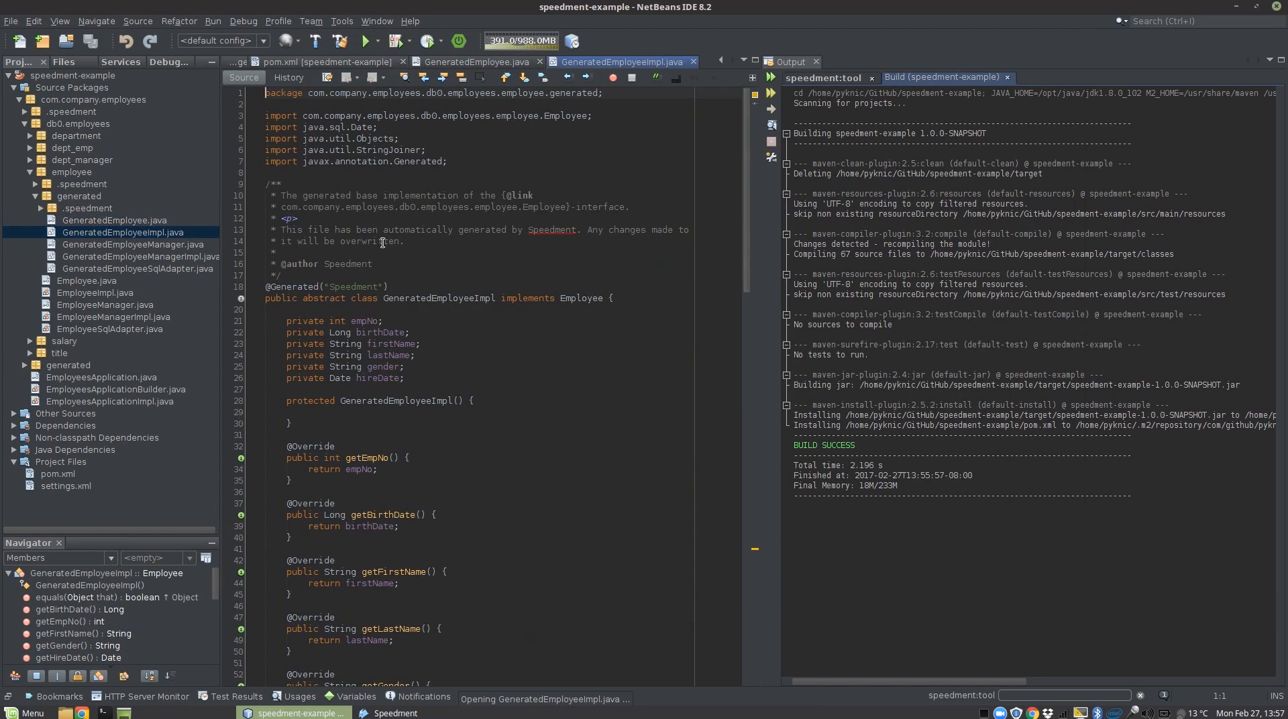
scroll(down, 3)
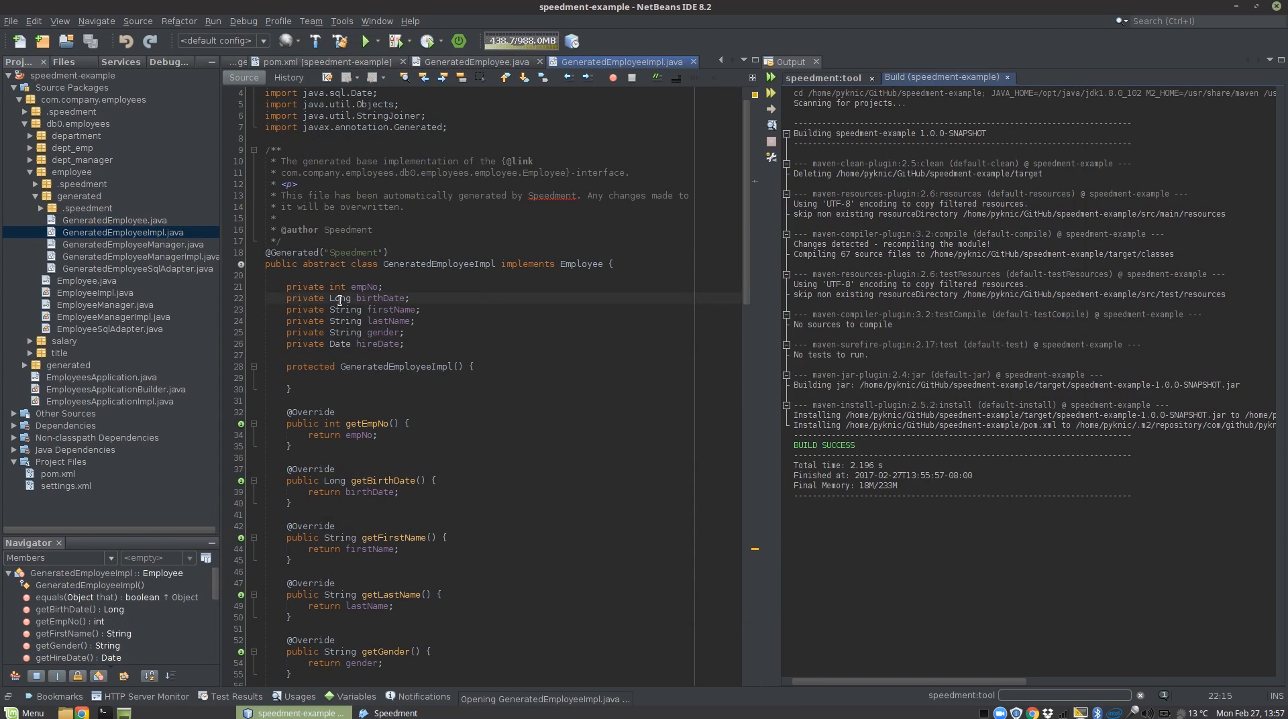
right_click(337, 298)
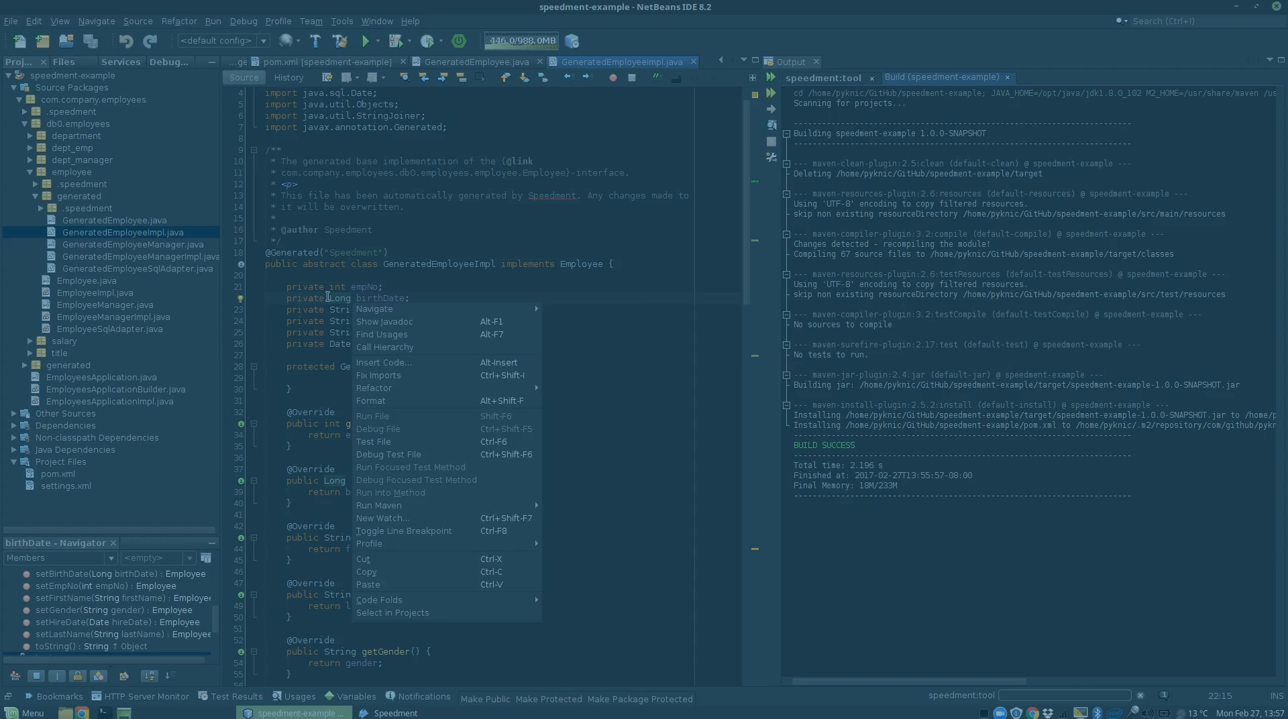